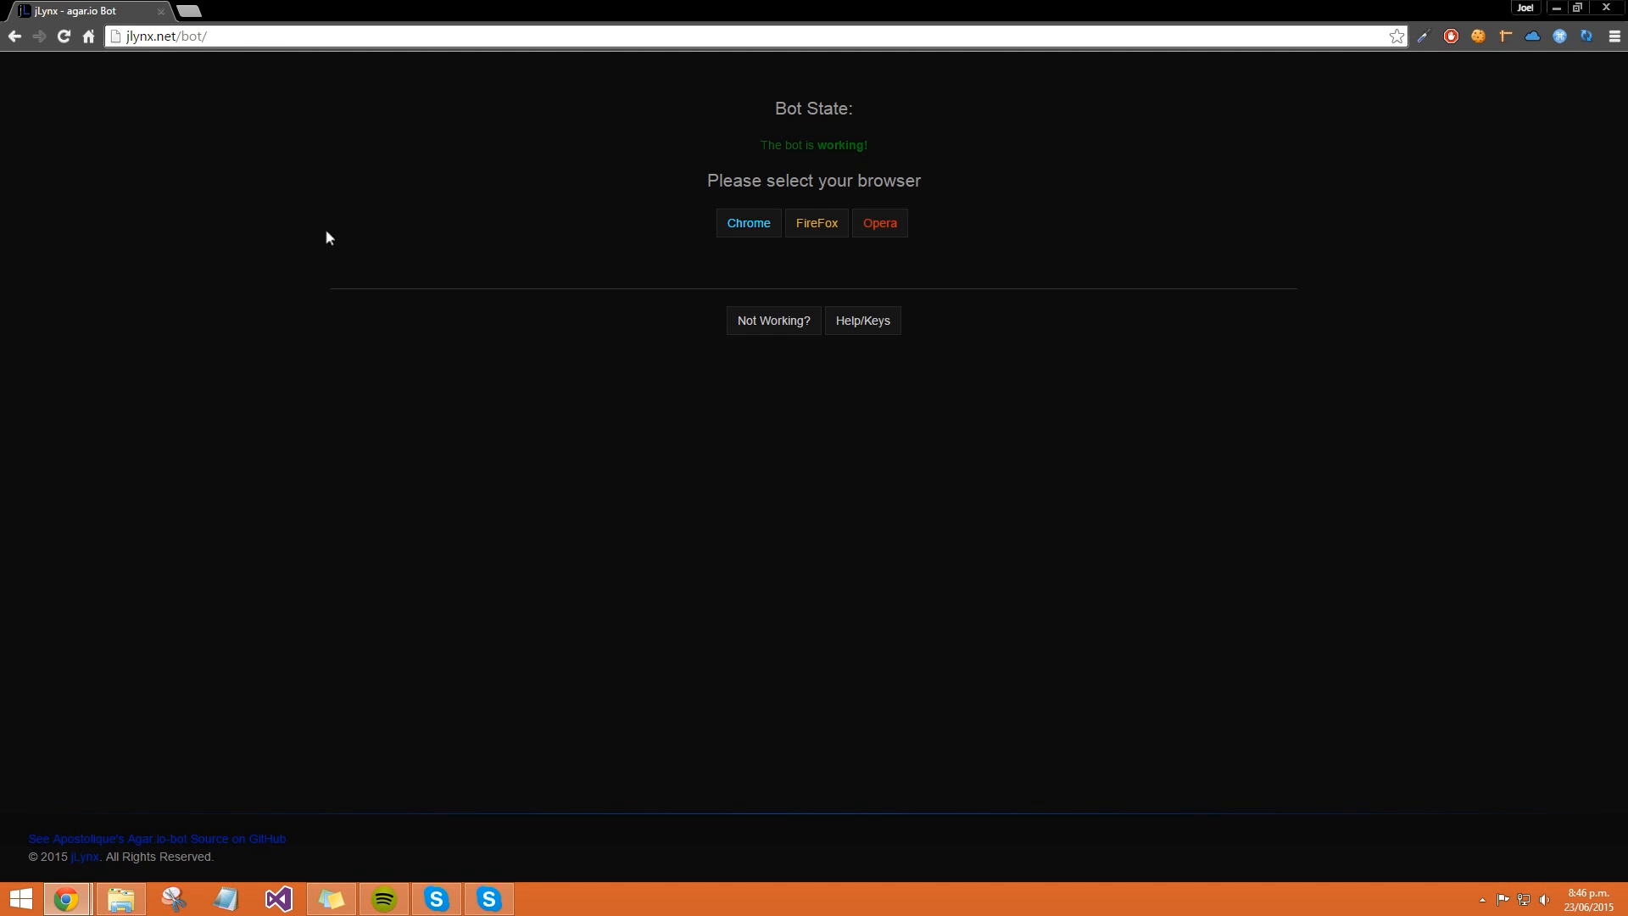
{"action": "mouse_move", "coordinate": [639, 237]}
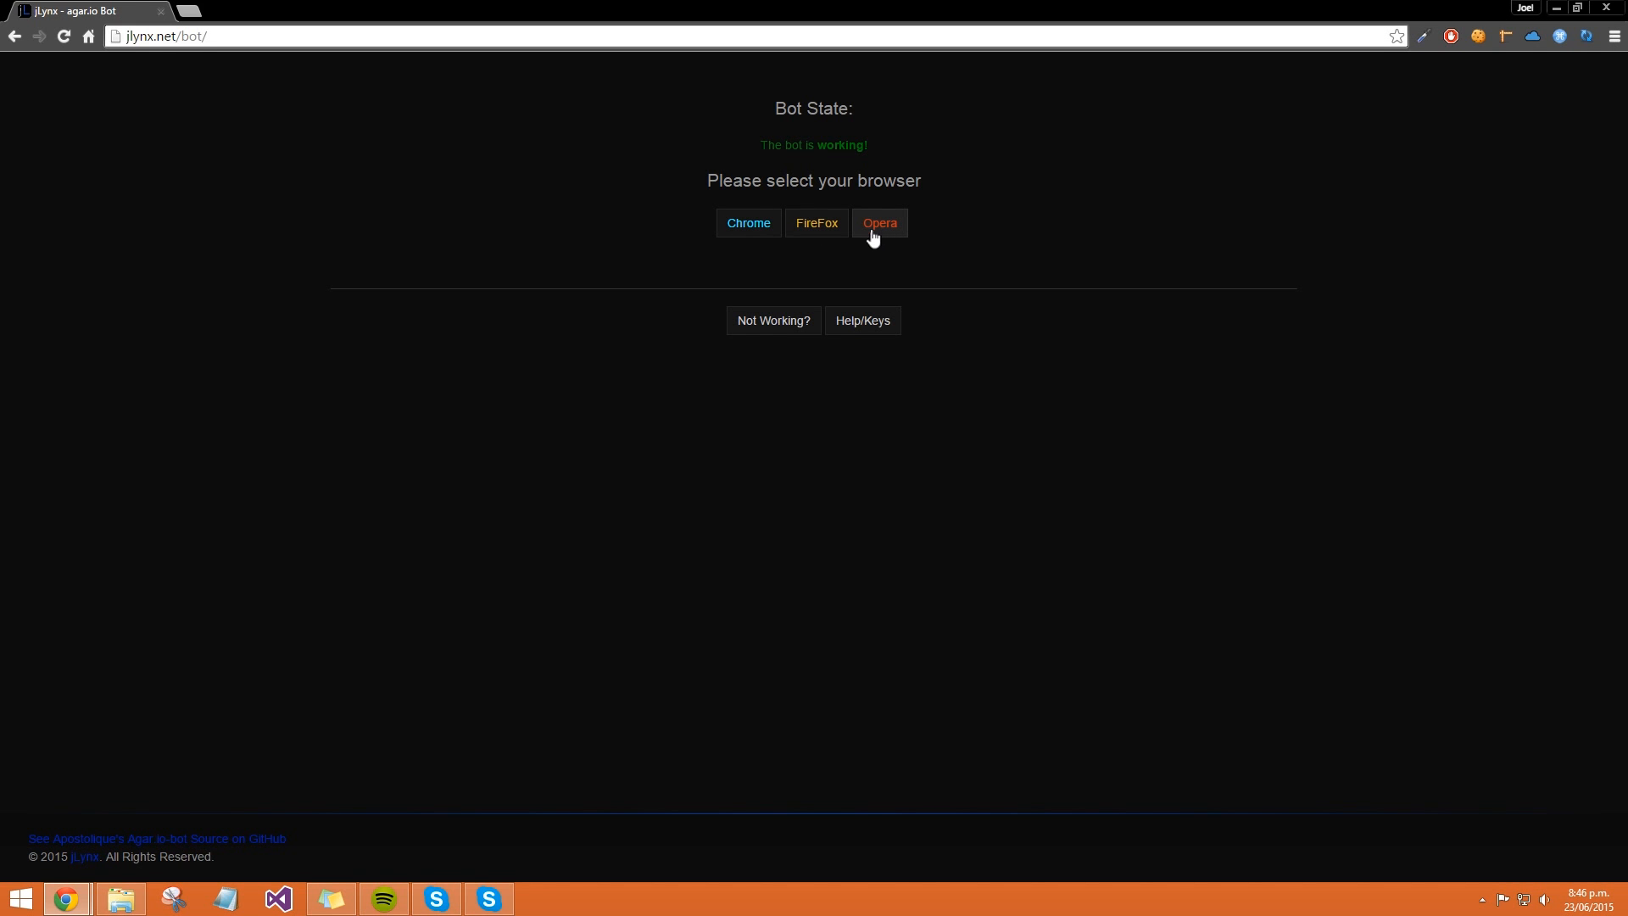
{"action": "mouse_move", "coordinate": [668, 209]}
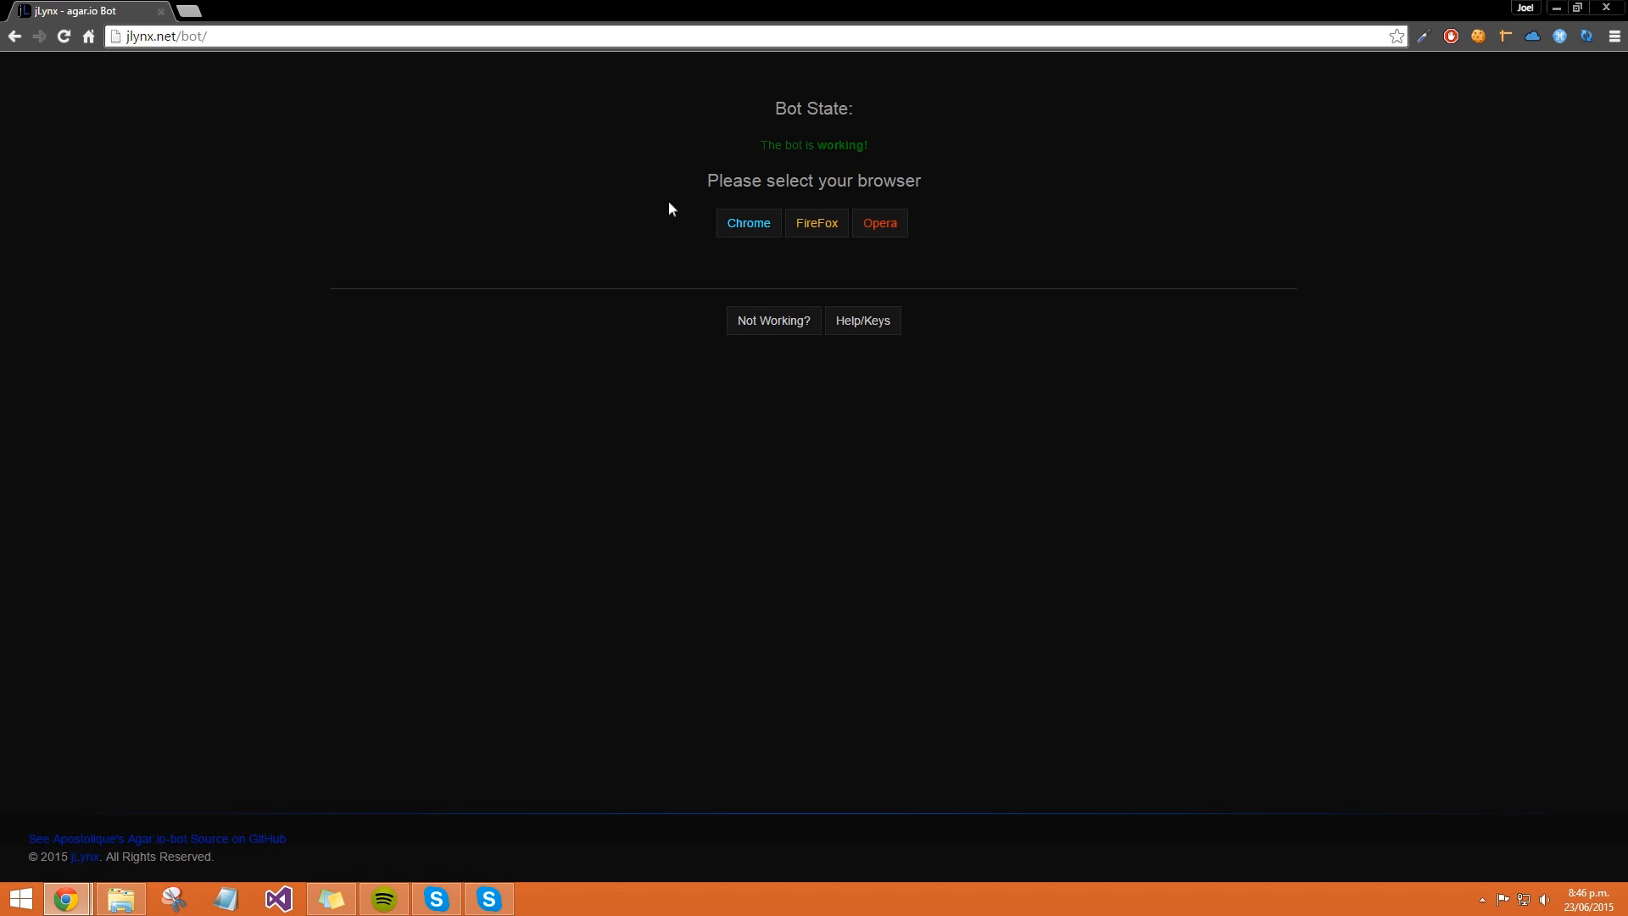
Step: Choose Google Chrome as the browser, showing Step 1 about removing other agar.io extensions
{"action": "left_click", "coordinate": [748, 222]}
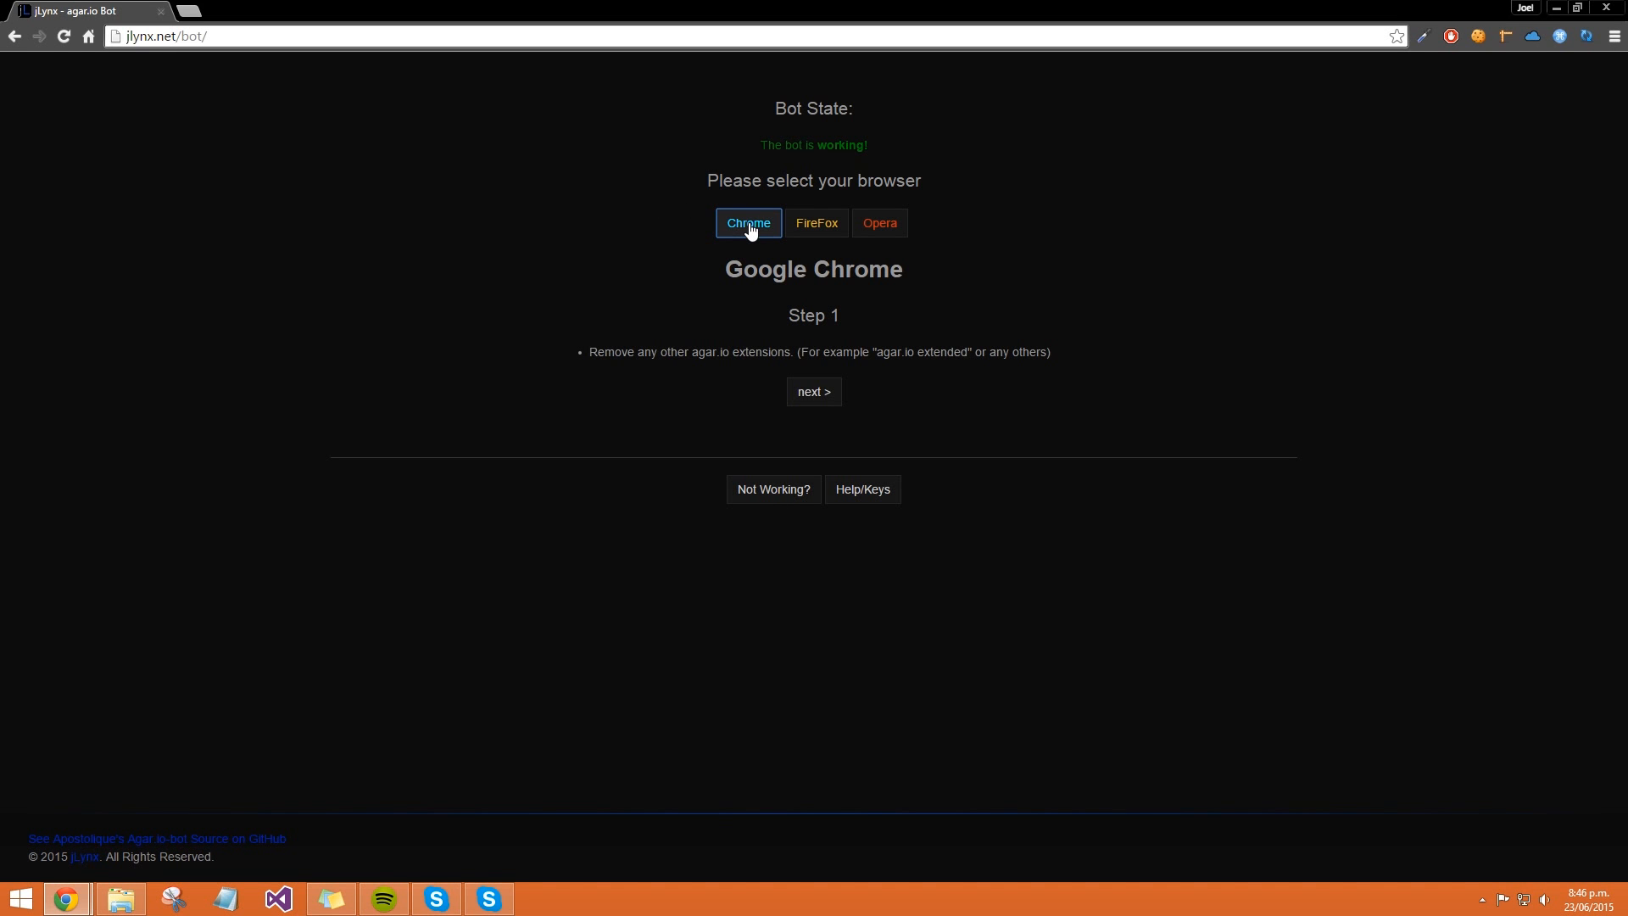
{"action": "mouse_move", "coordinate": [821, 304]}
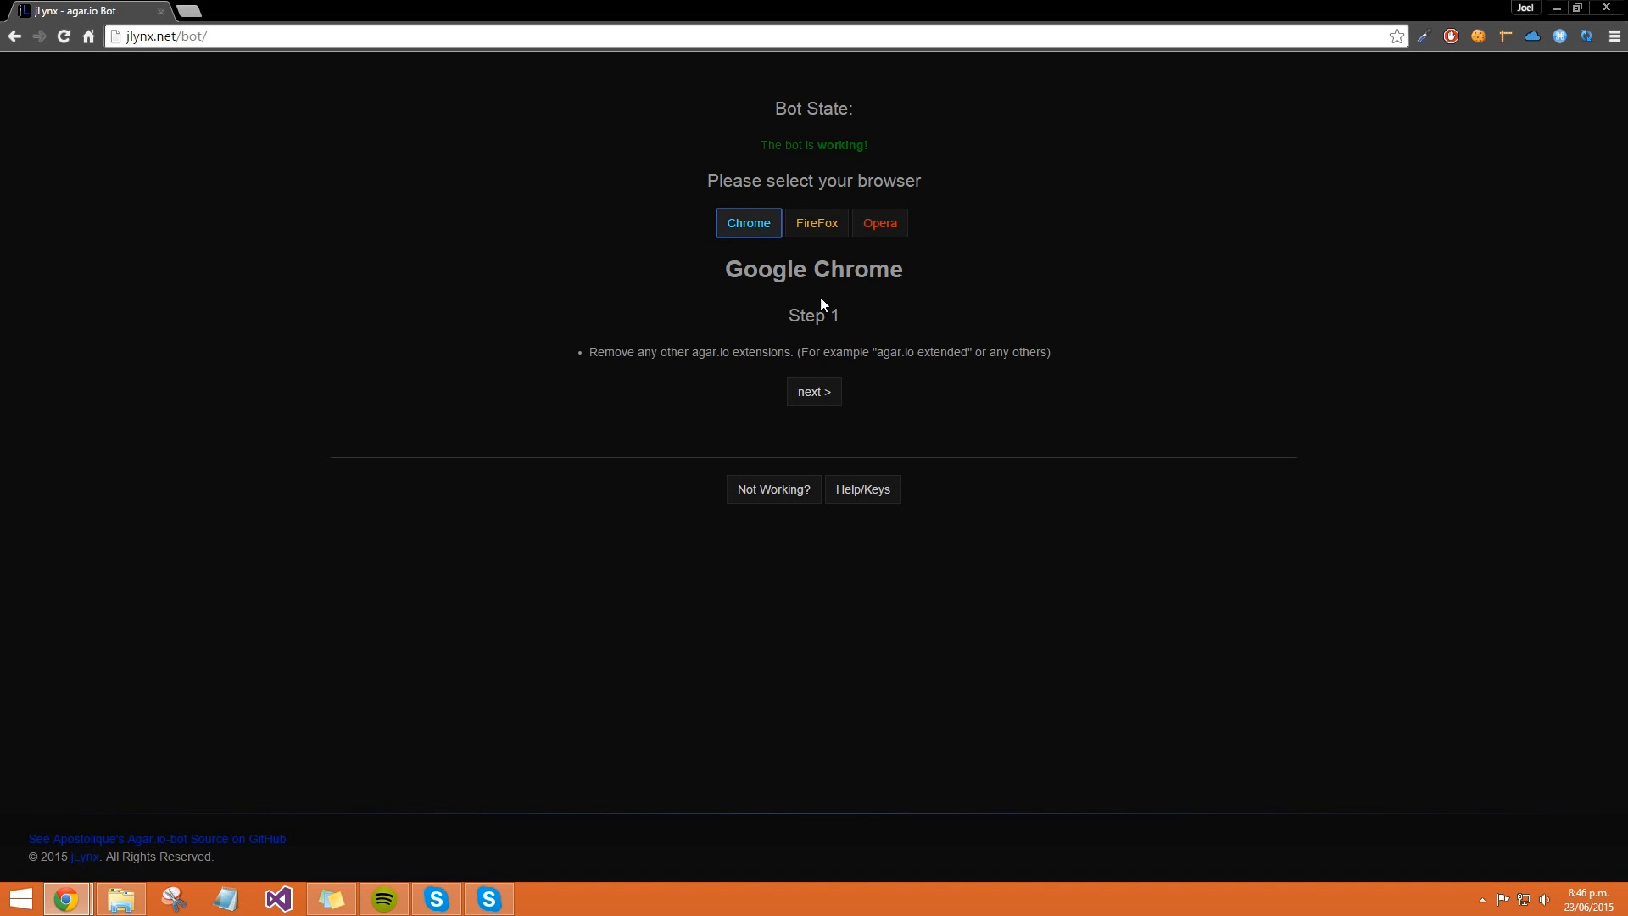
{"action": "mouse_move", "coordinate": [761, 377]}
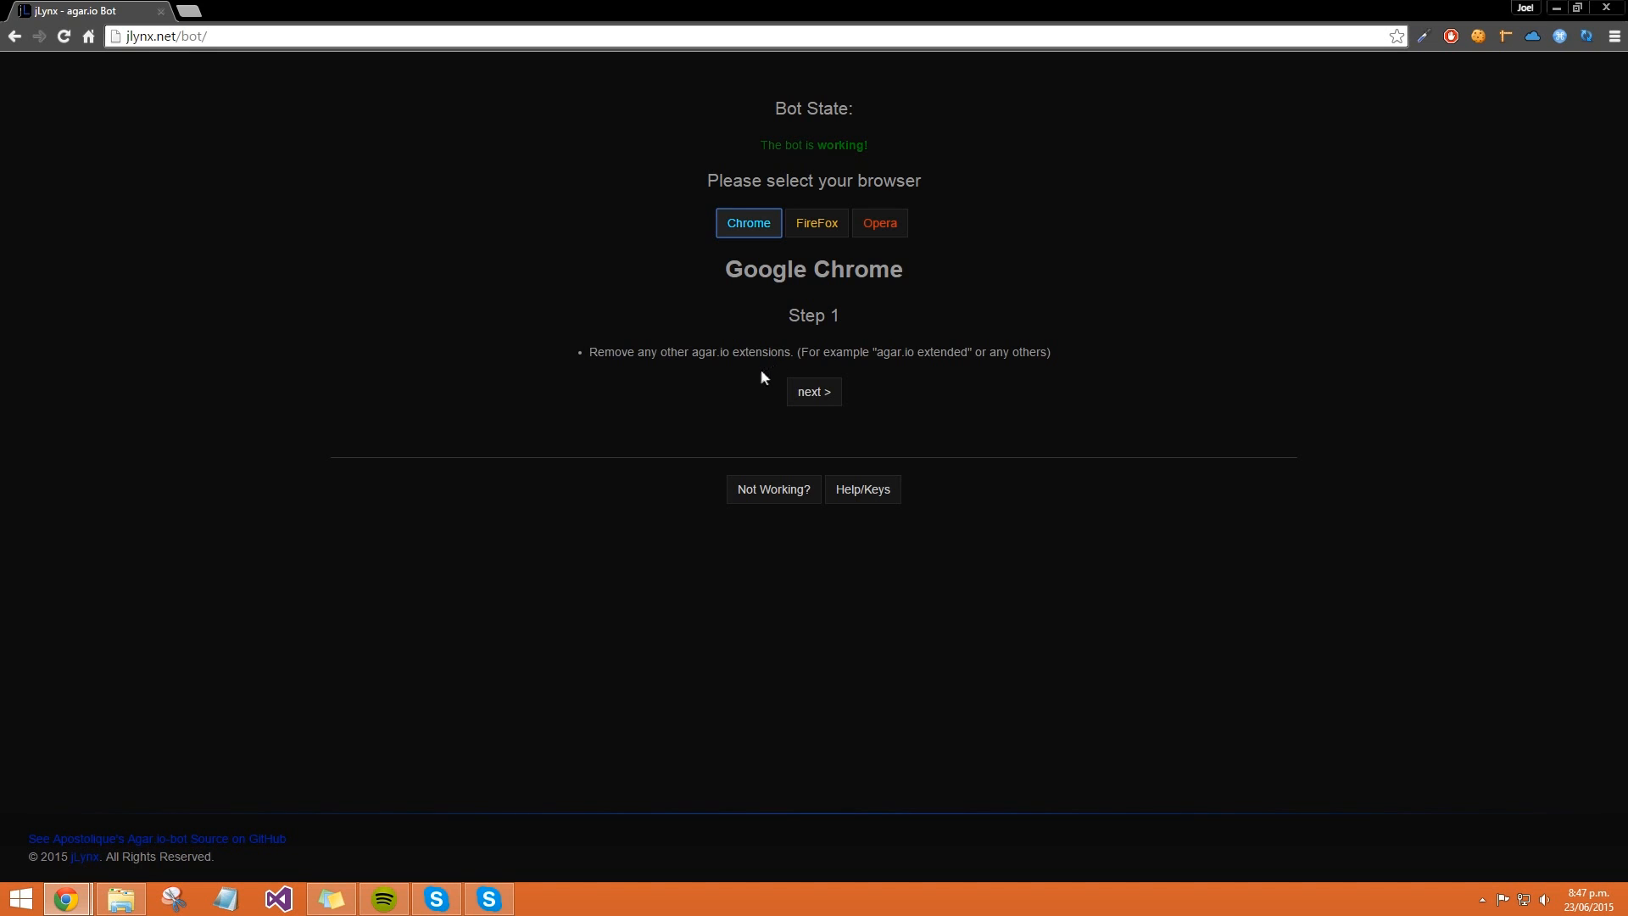
{"action": "mouse_move", "coordinate": [756, 370]}
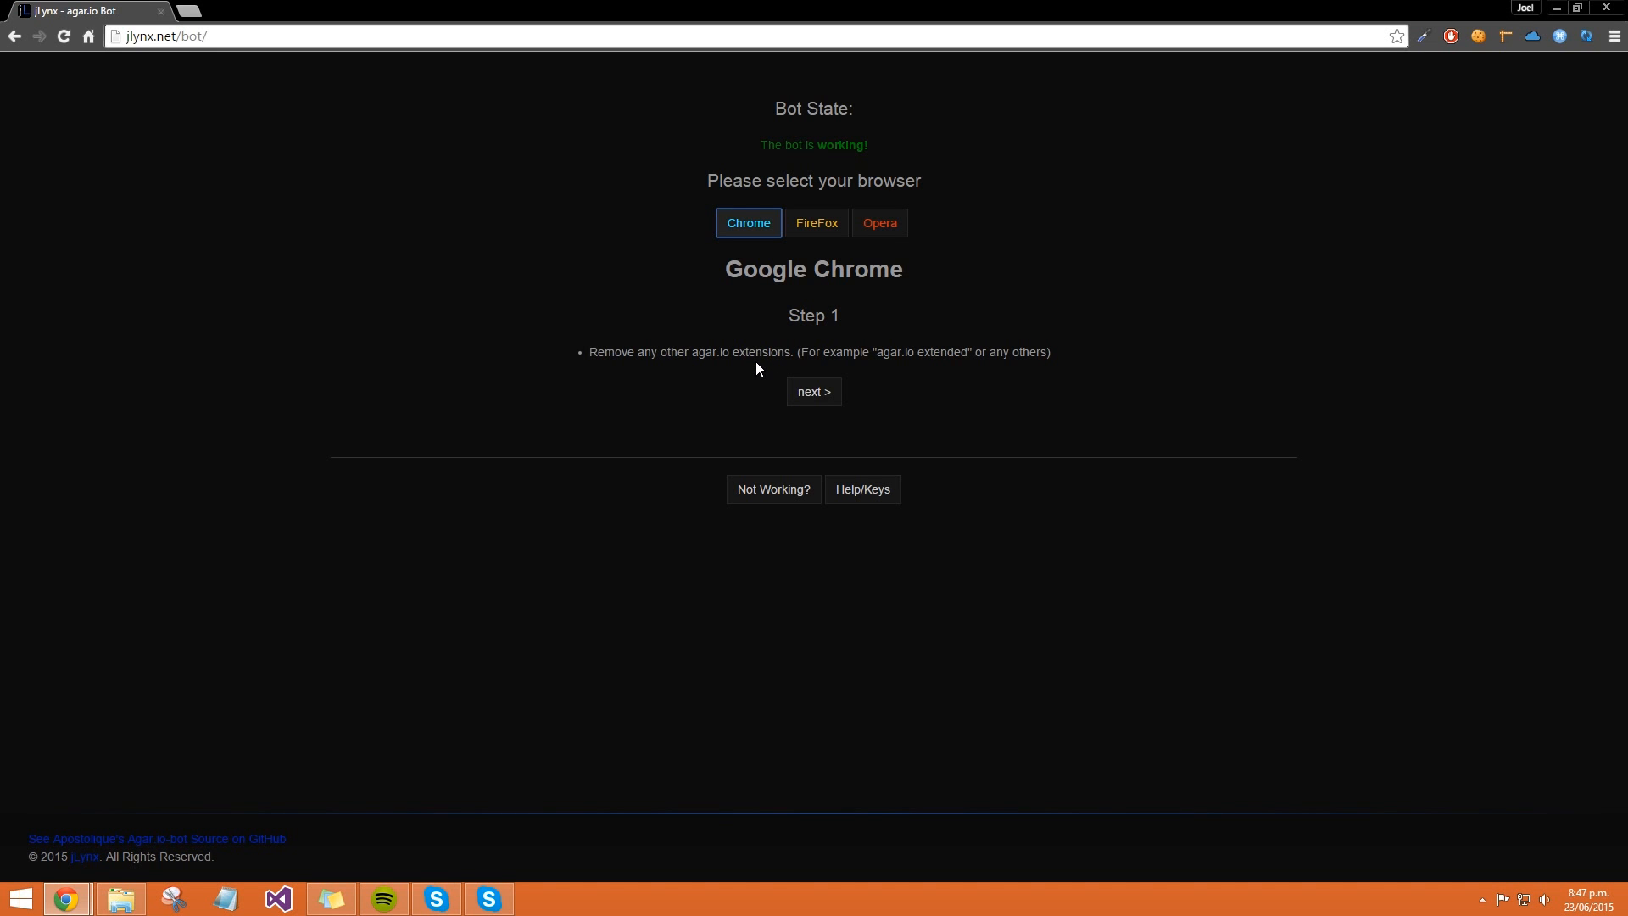
{"action": "mouse_move", "coordinate": [912, 368]}
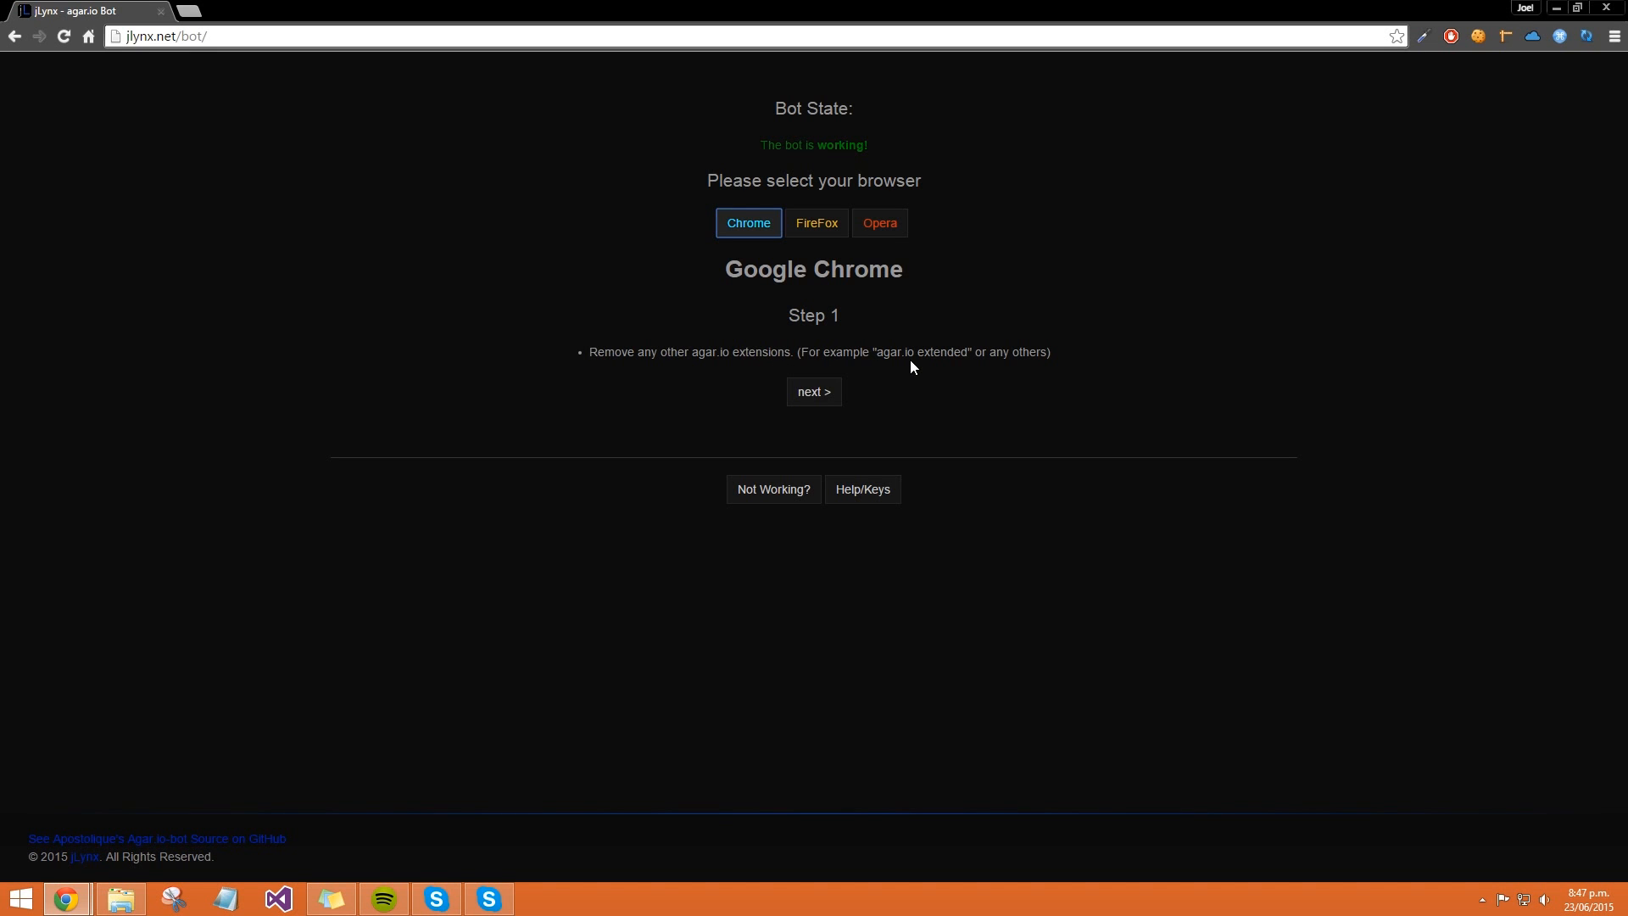
{"action": "mouse_move", "coordinate": [984, 354]}
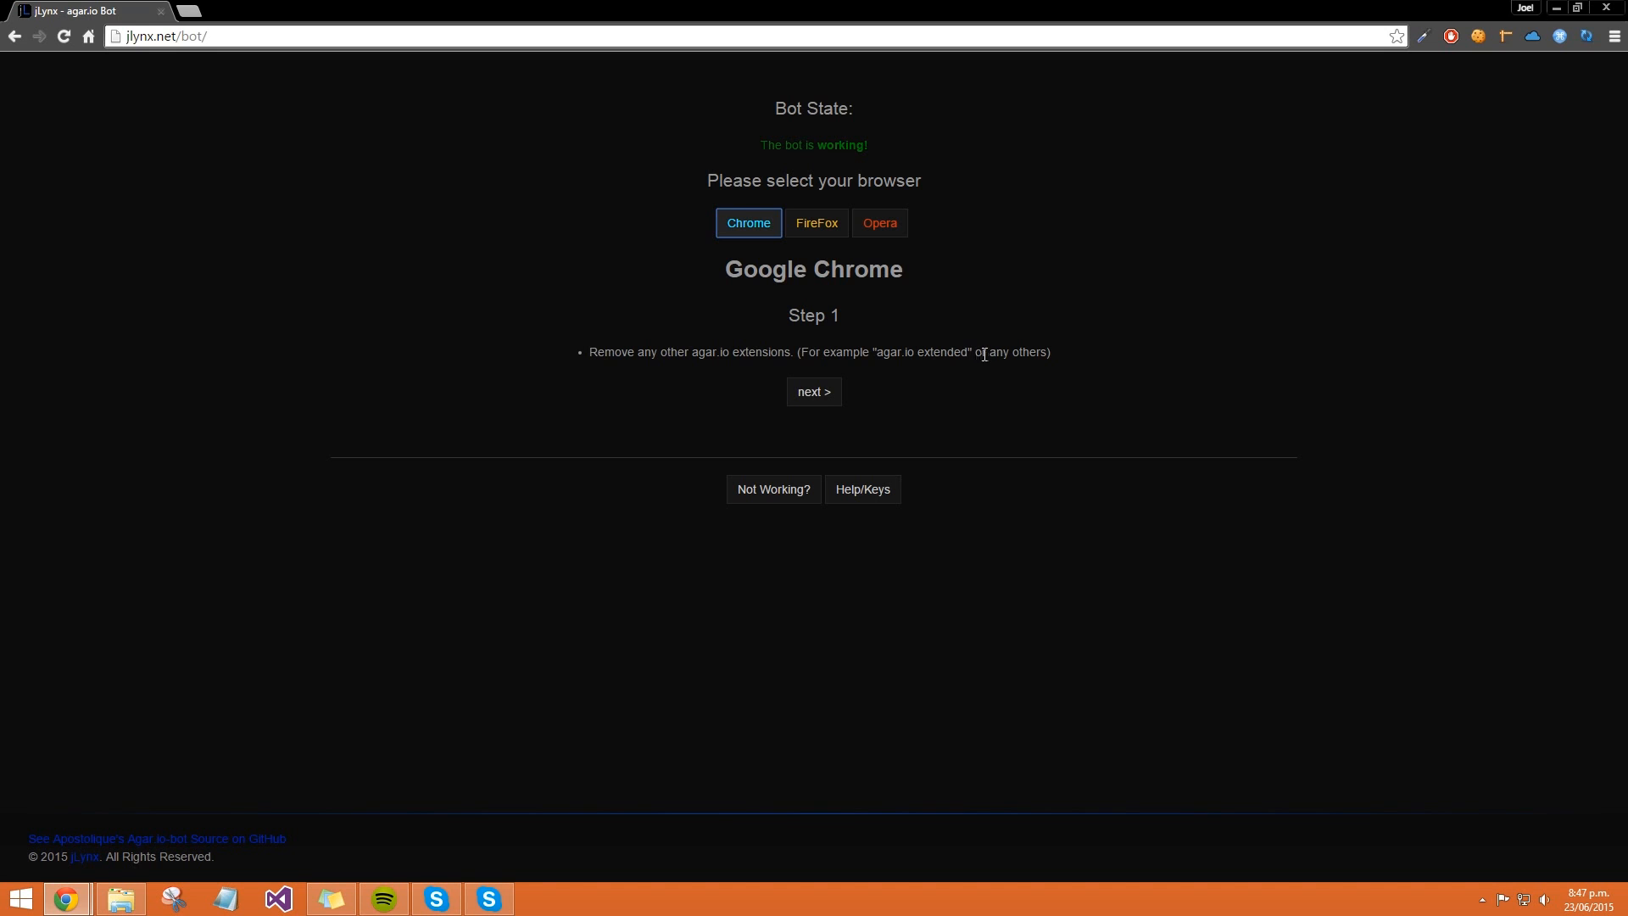
{"action": "mouse_move", "coordinate": [1033, 348]}
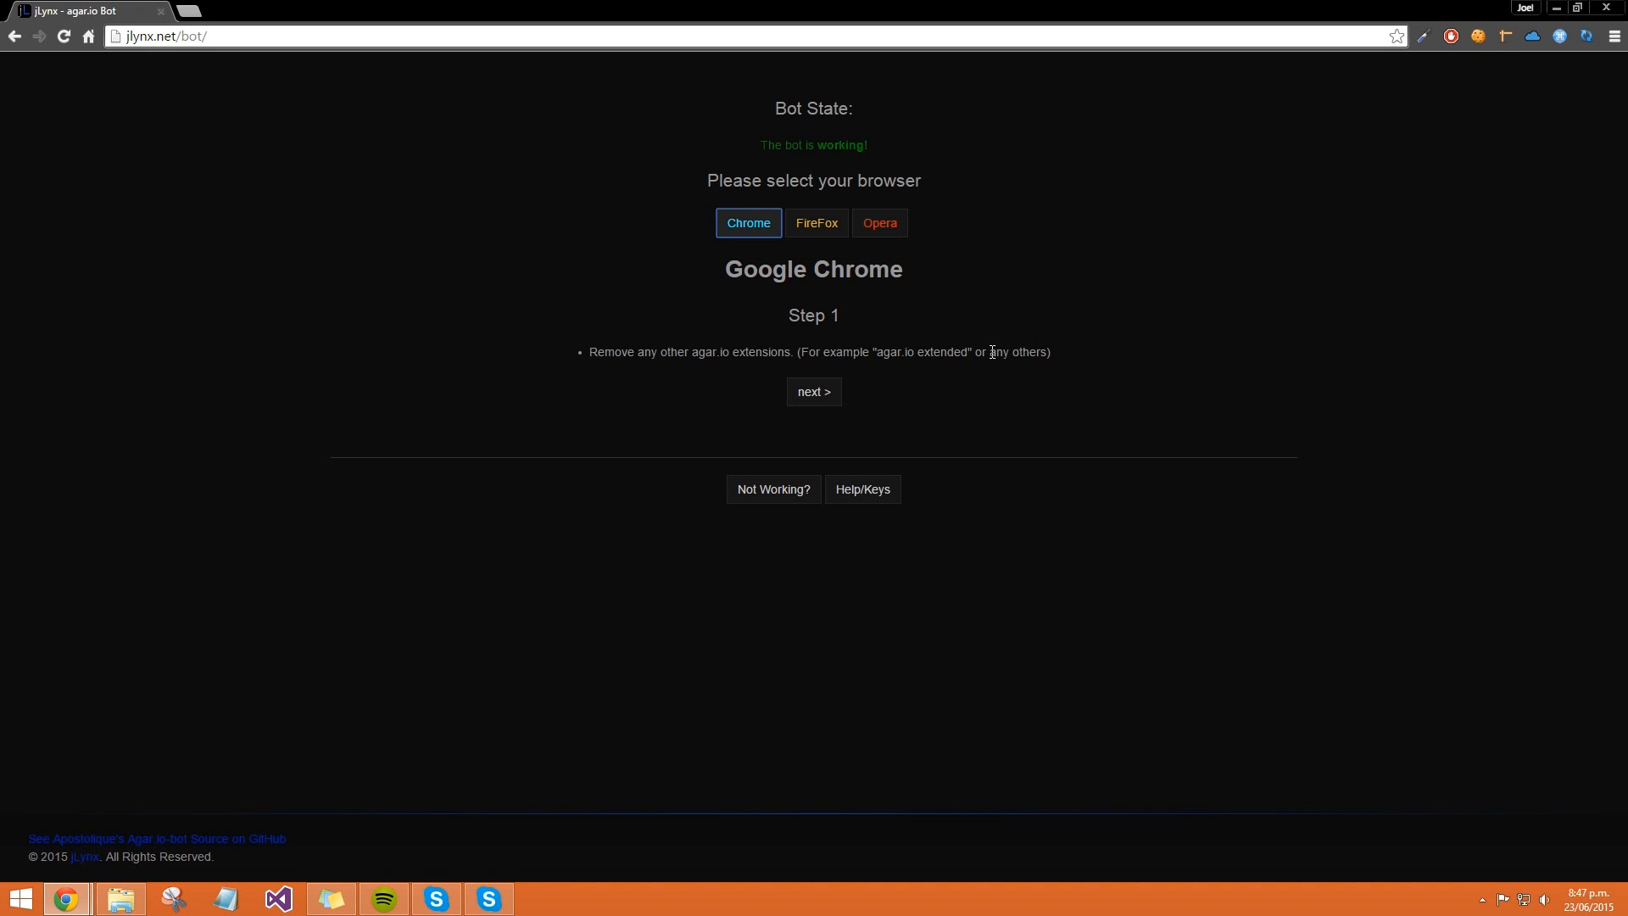
{"action": "mouse_move", "coordinate": [999, 347]}
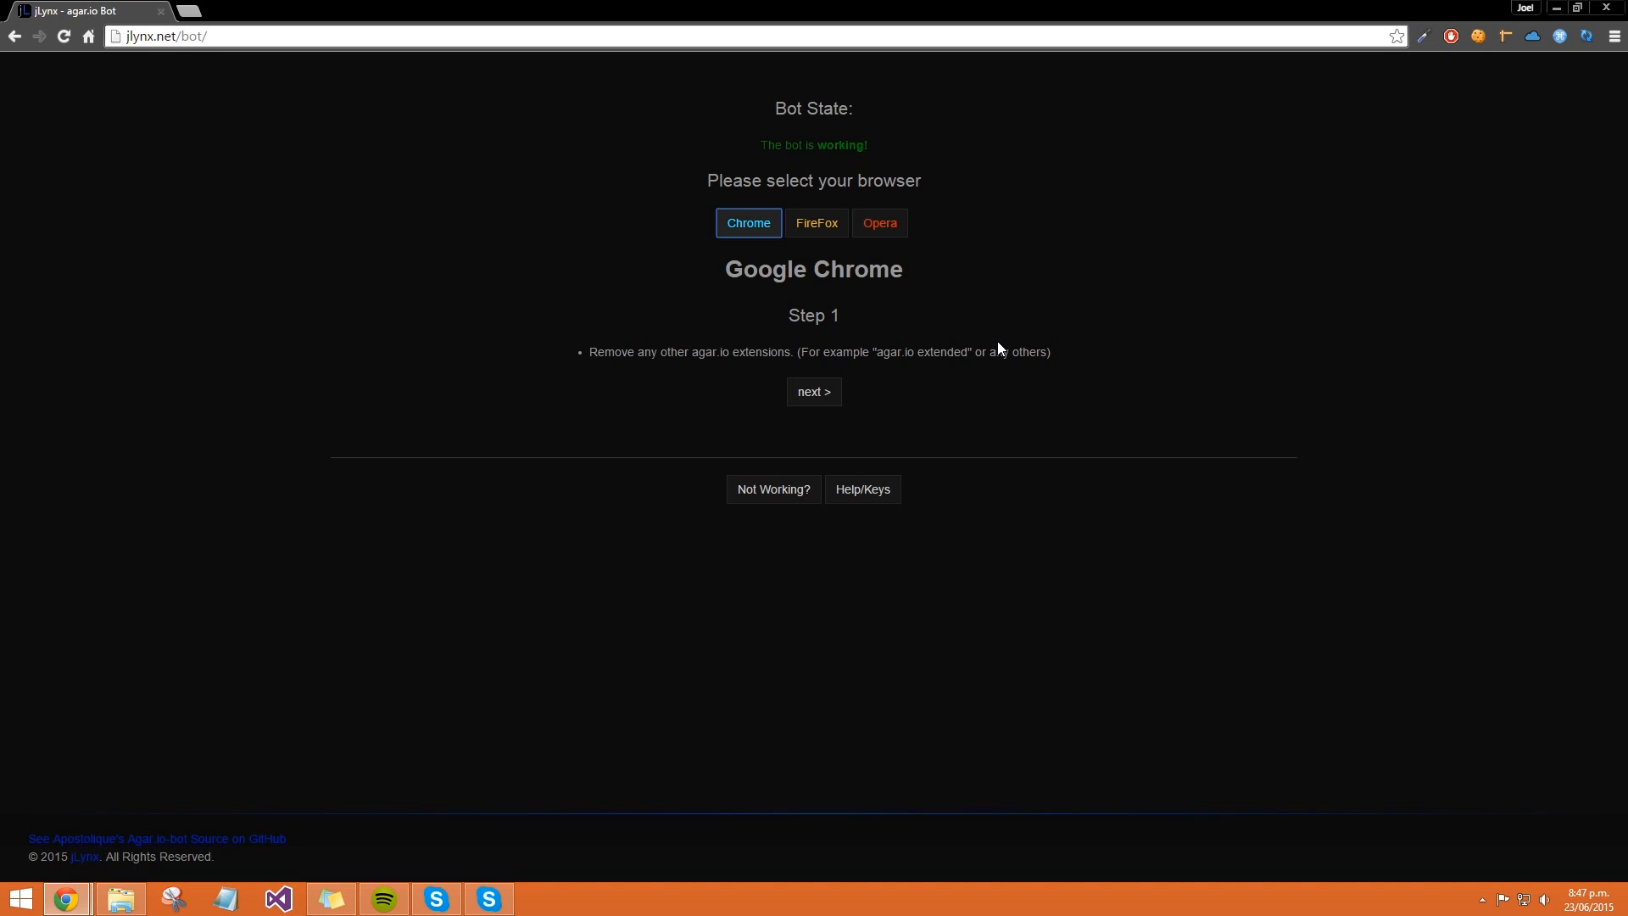
{"action": "mouse_move", "coordinate": [1033, 346]}
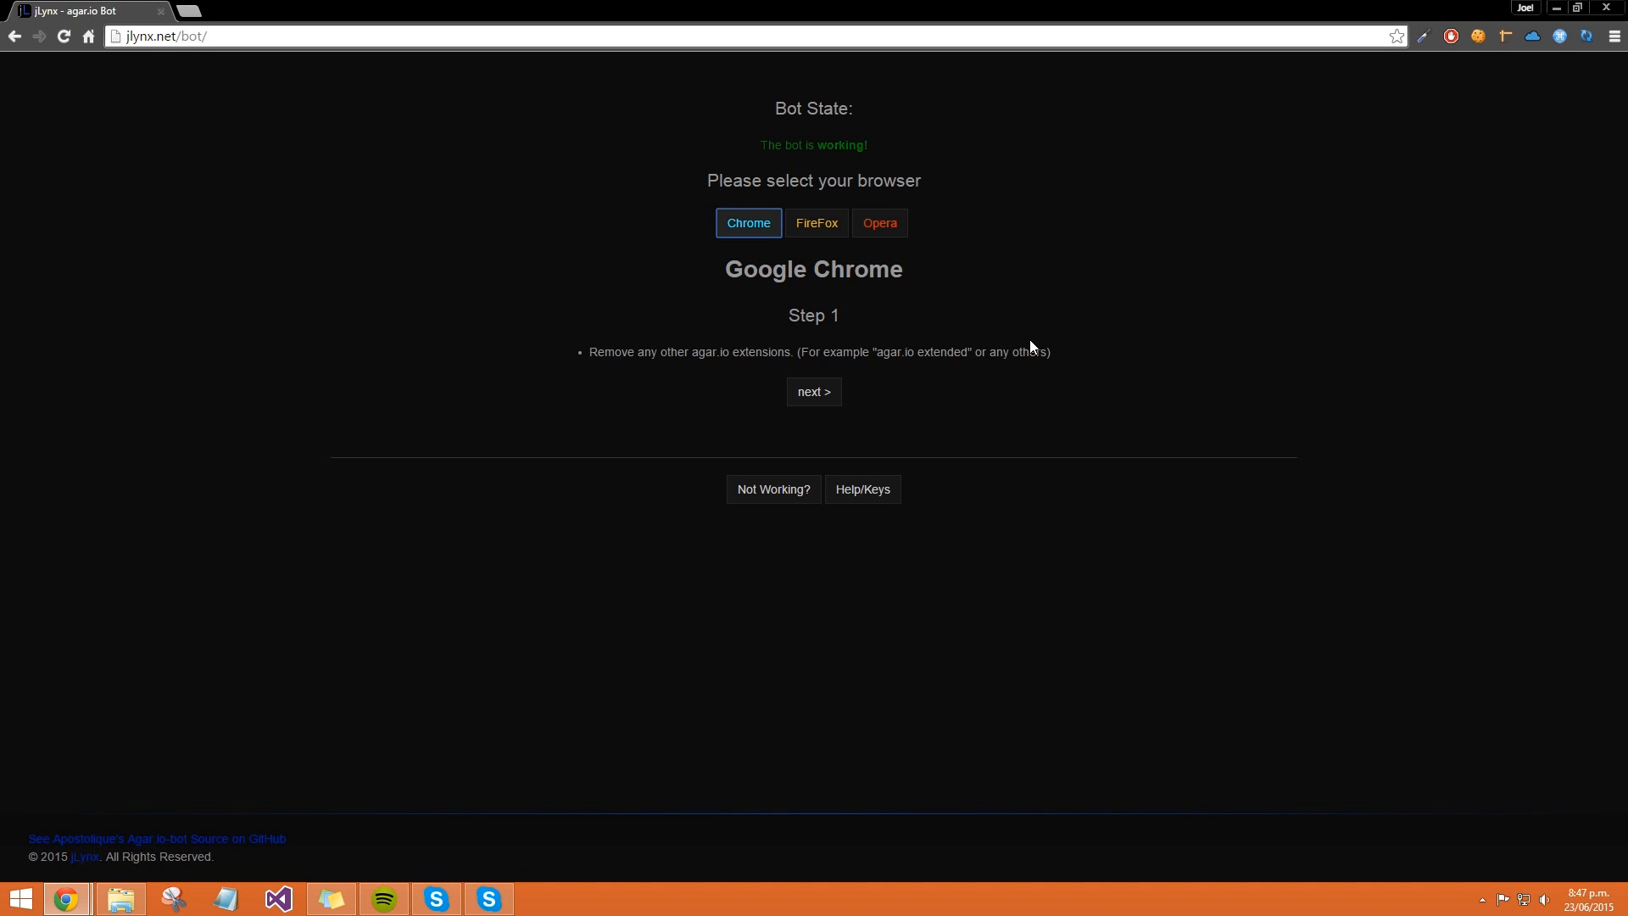
{"action": "mouse_move", "coordinate": [1204, 295]}
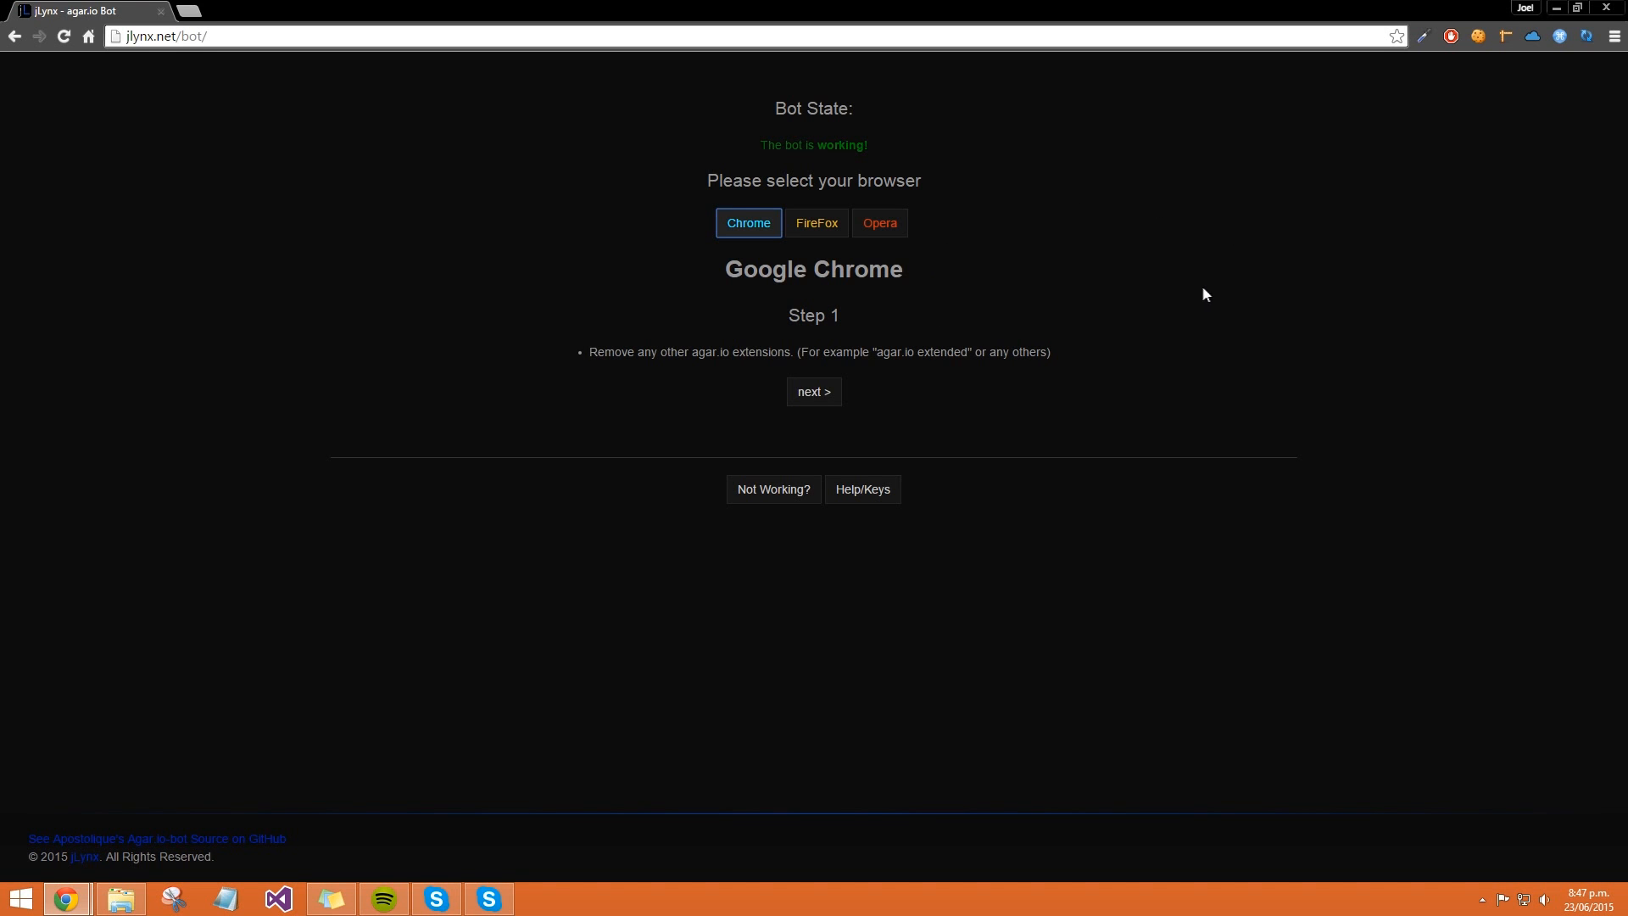
Step: Install Tampermonkey from its Chrome Web Store listing and return to the bot page's Step 2
{"action": "left_click", "coordinate": [812, 392]}
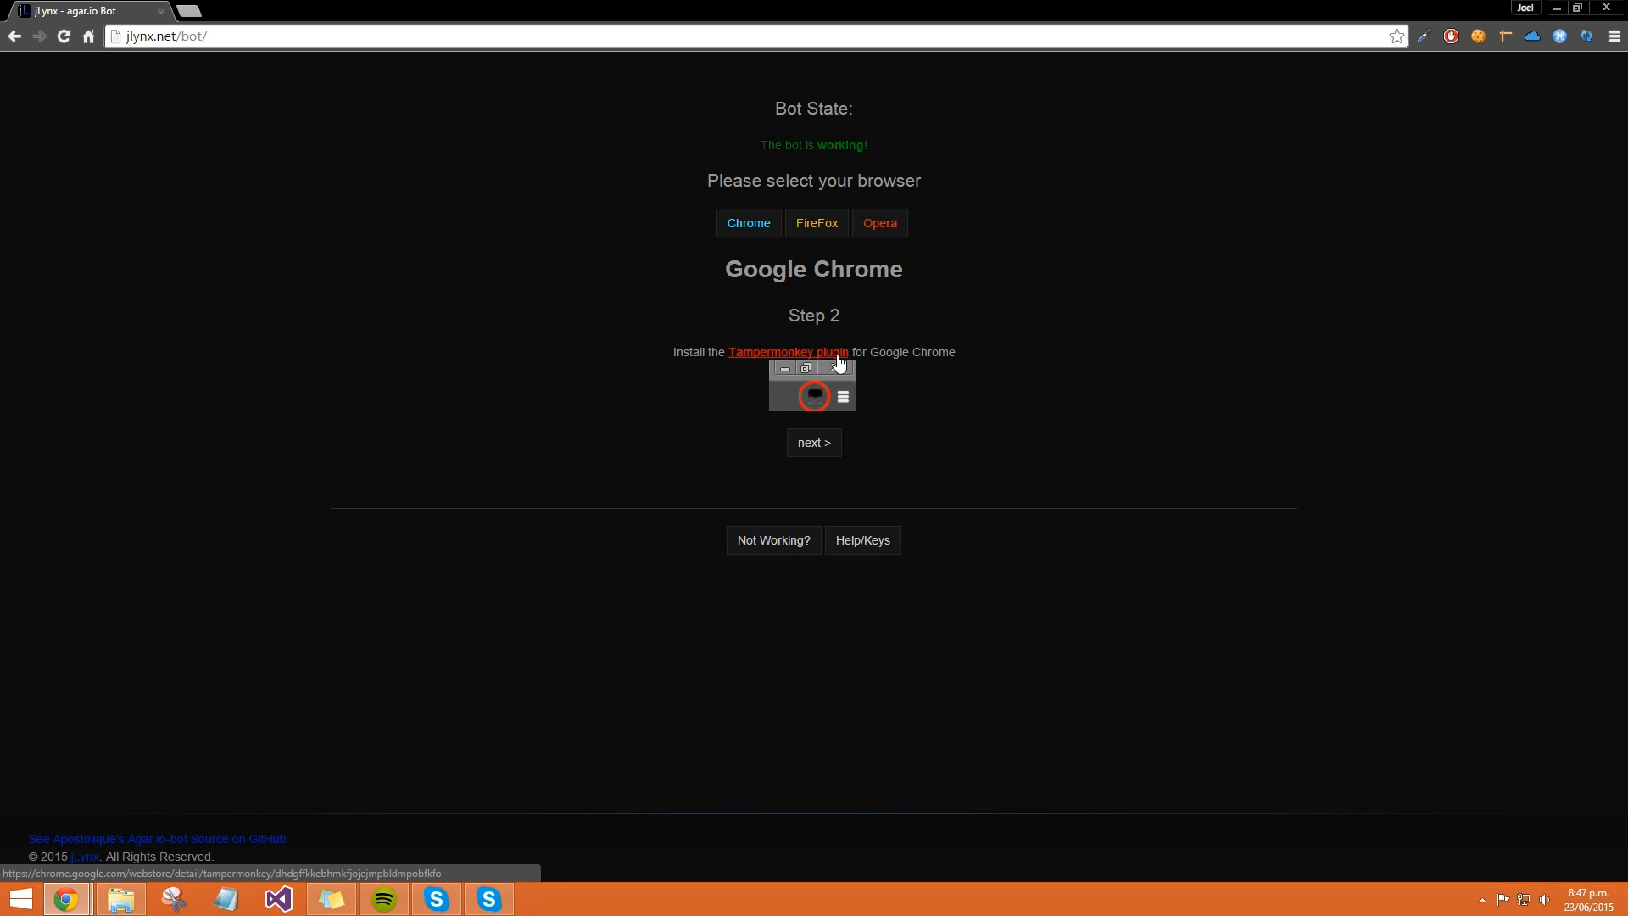
{"action": "left_click", "coordinate": [789, 353]}
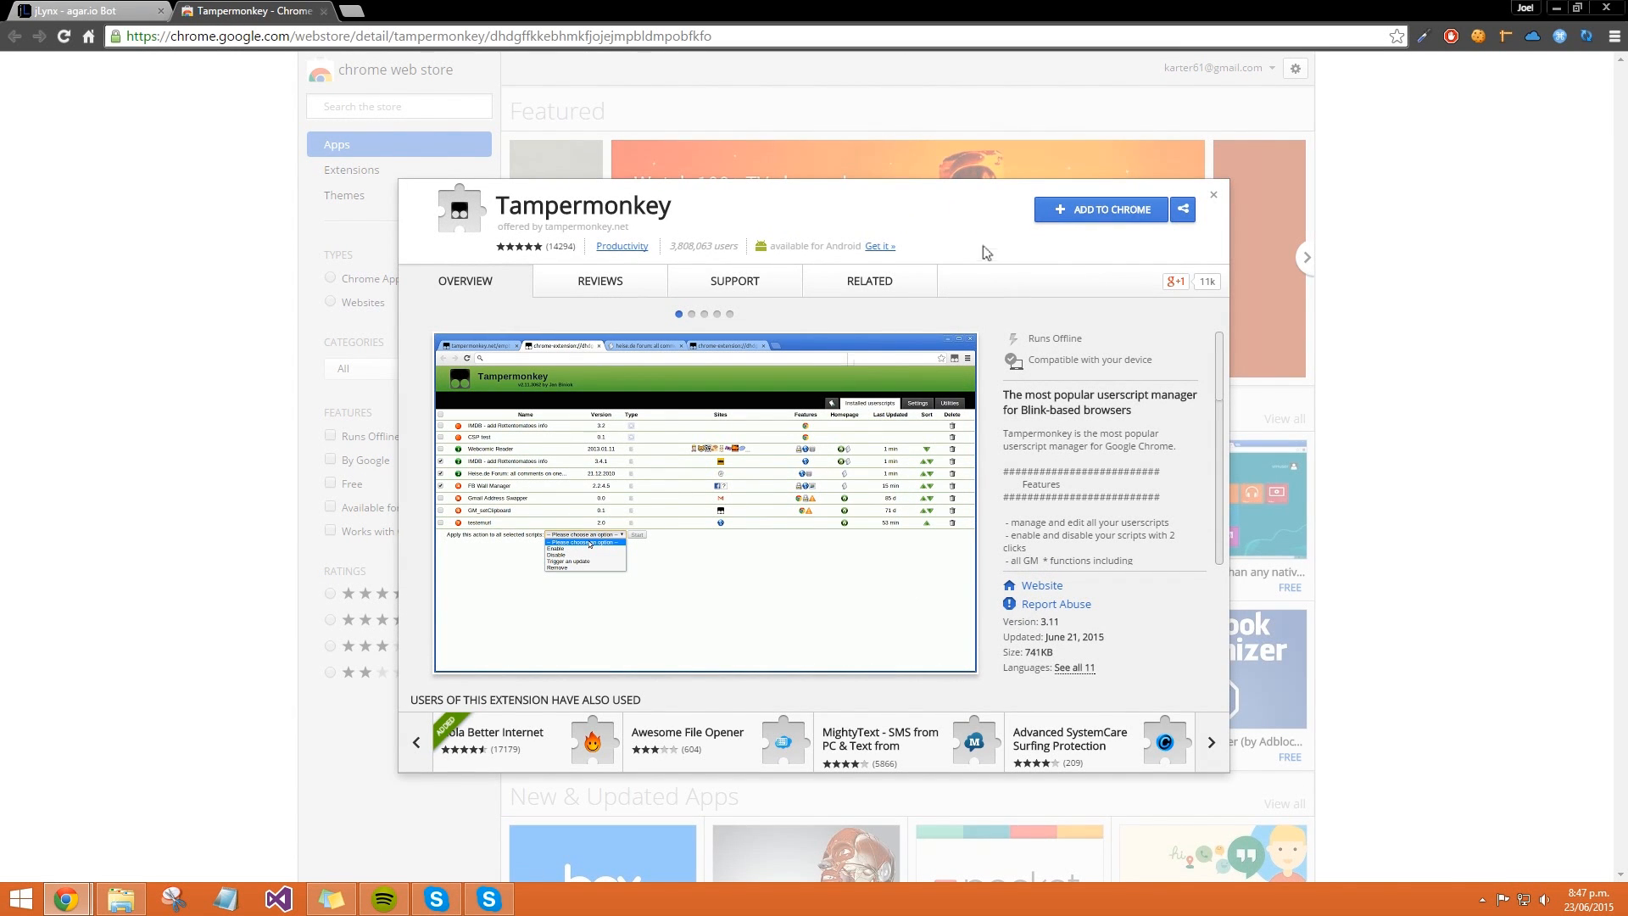
{"action": "left_click", "coordinate": [1099, 209]}
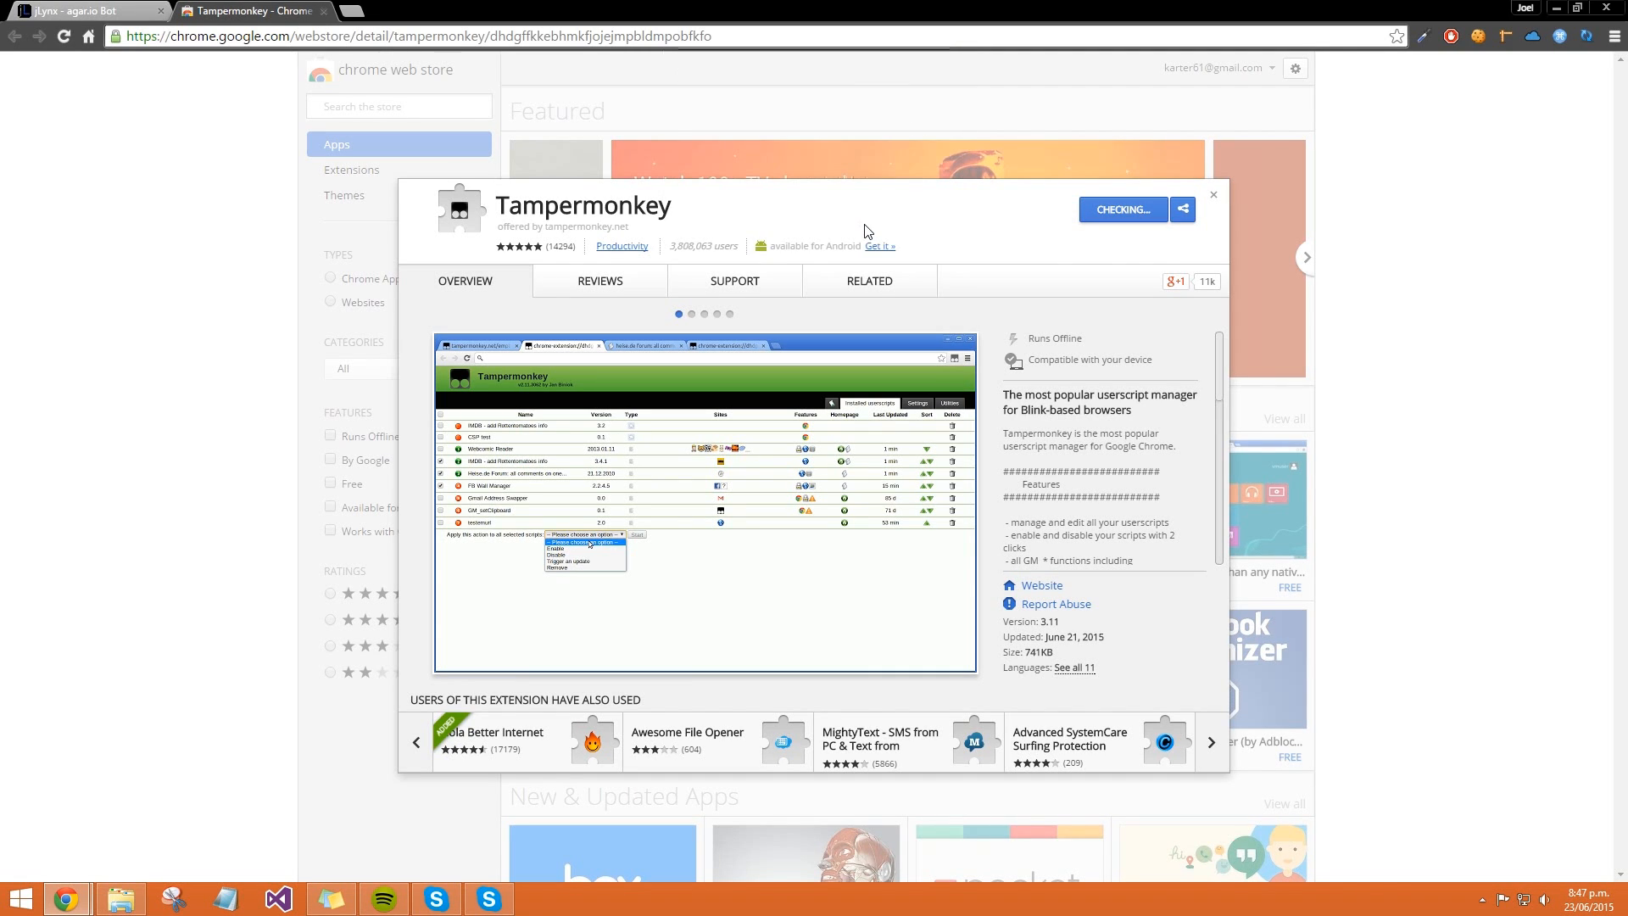
{"action": "left_click", "coordinate": [1121, 208]}
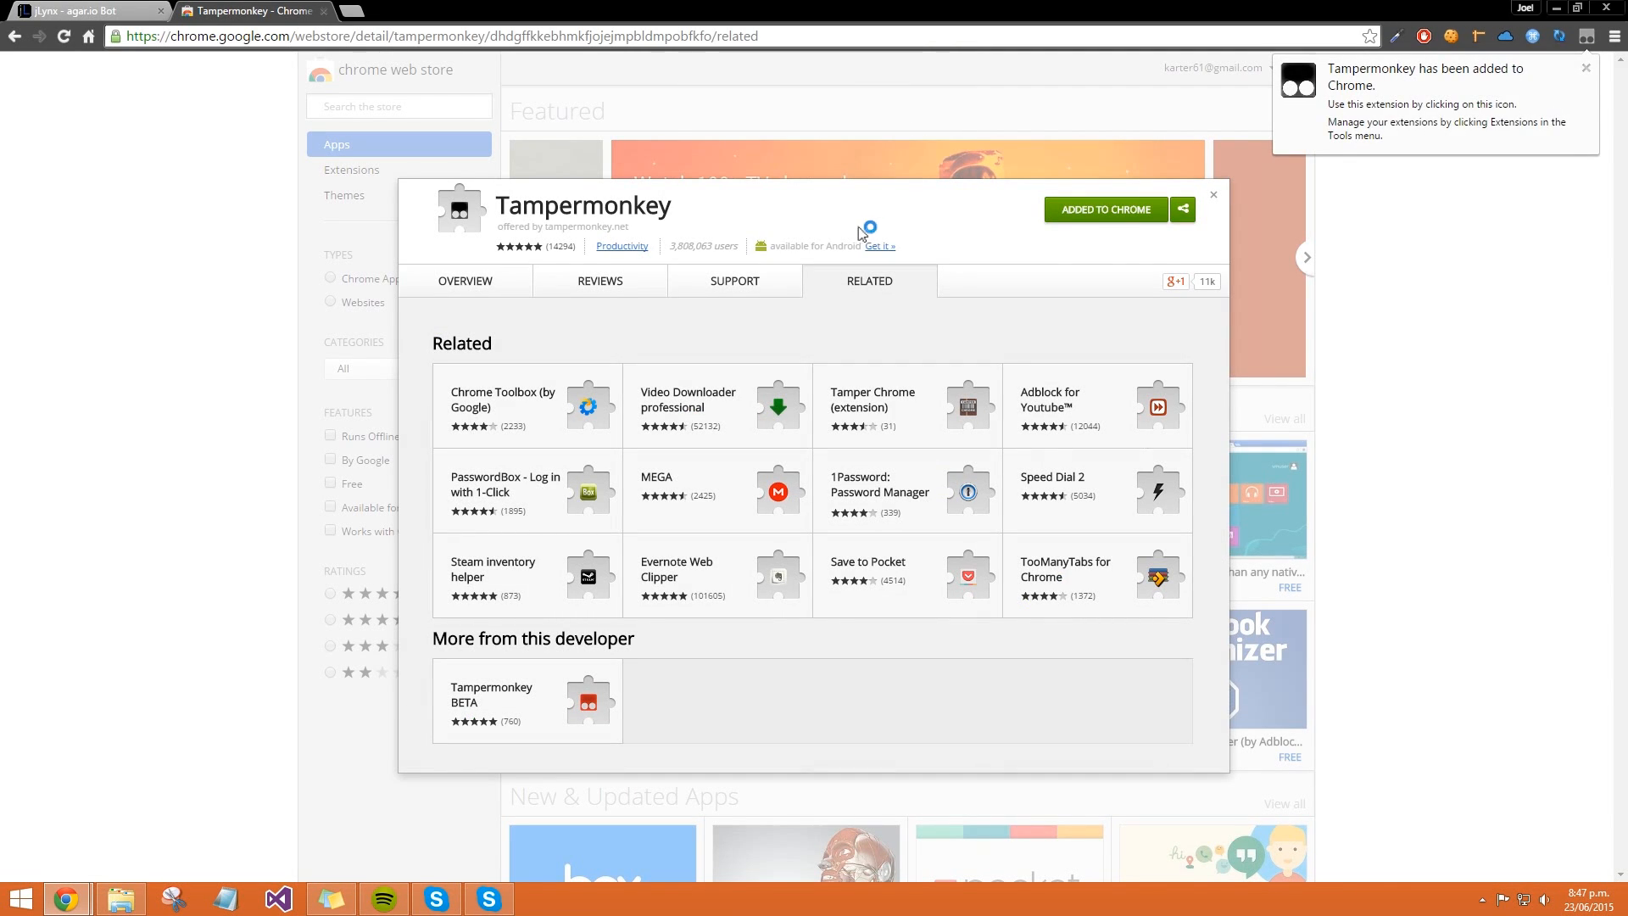
{"action": "left_click", "coordinate": [85, 12]}
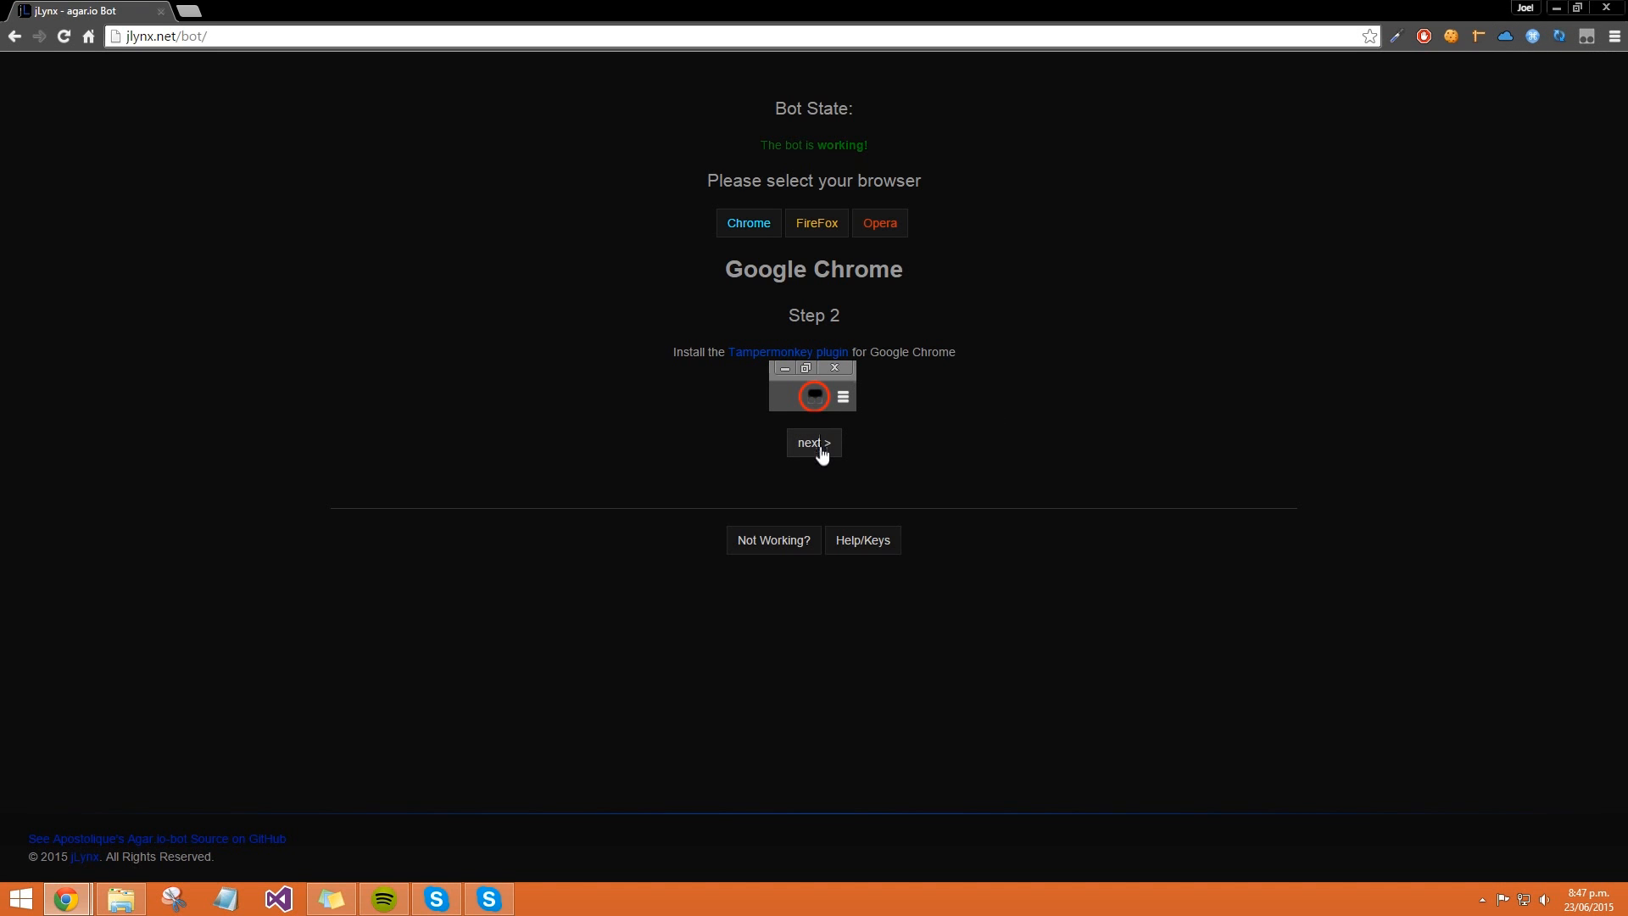
Step: Install bot.user.js and launcher.user.js from their GitHub Raw views via Tampermonkey
{"action": "left_click", "coordinate": [812, 443]}
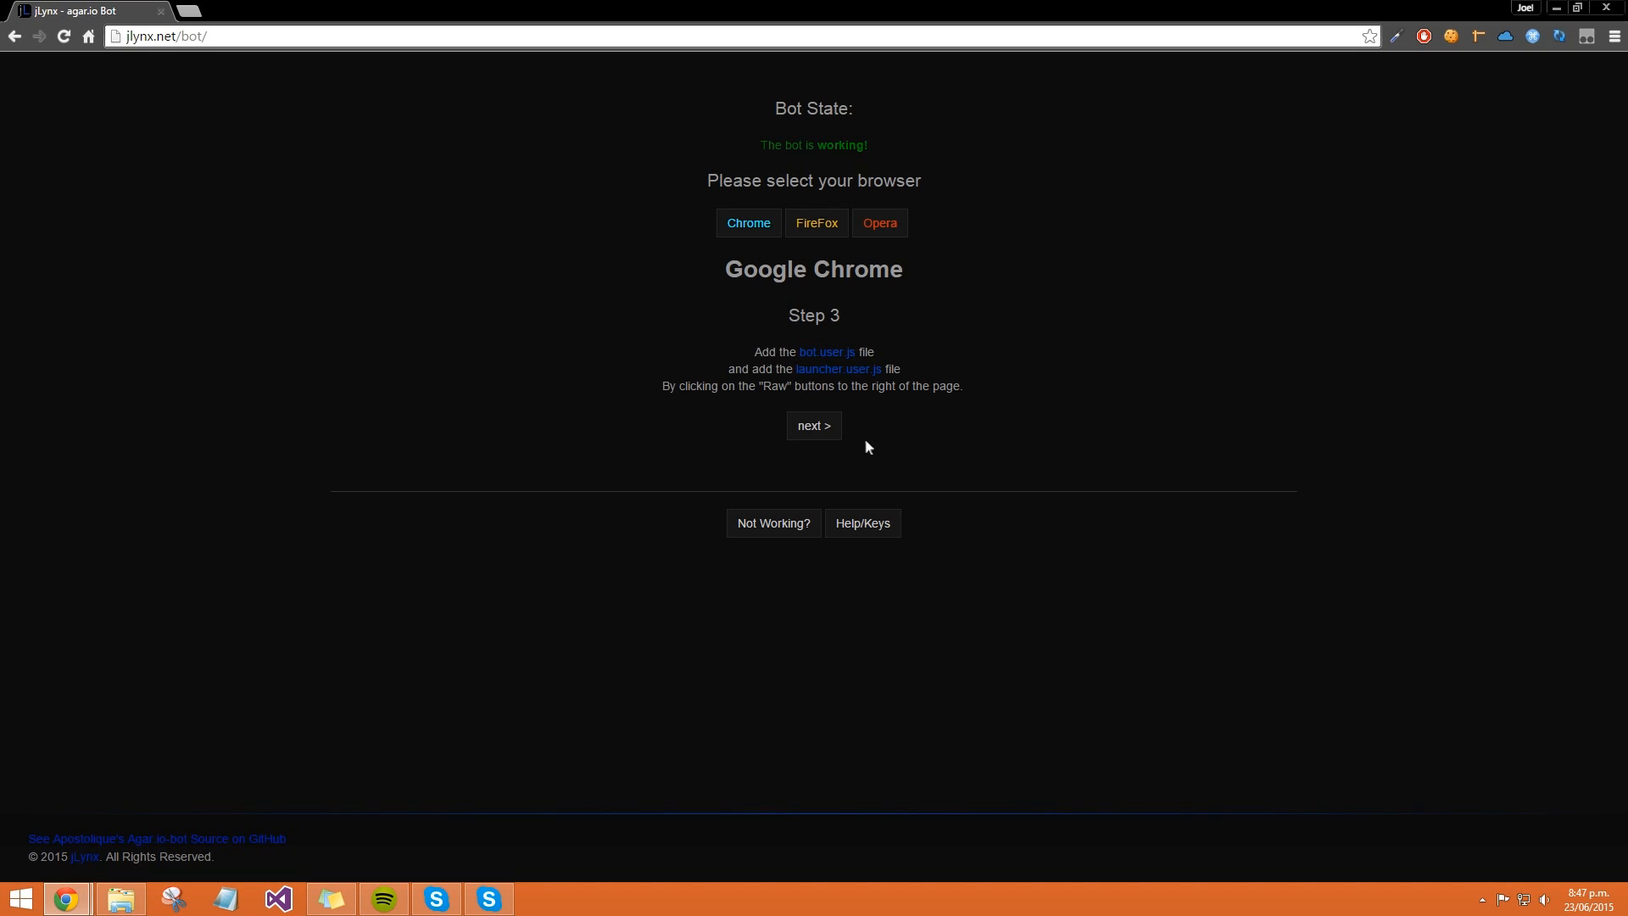
{"action": "mouse_move", "coordinate": [828, 353]}
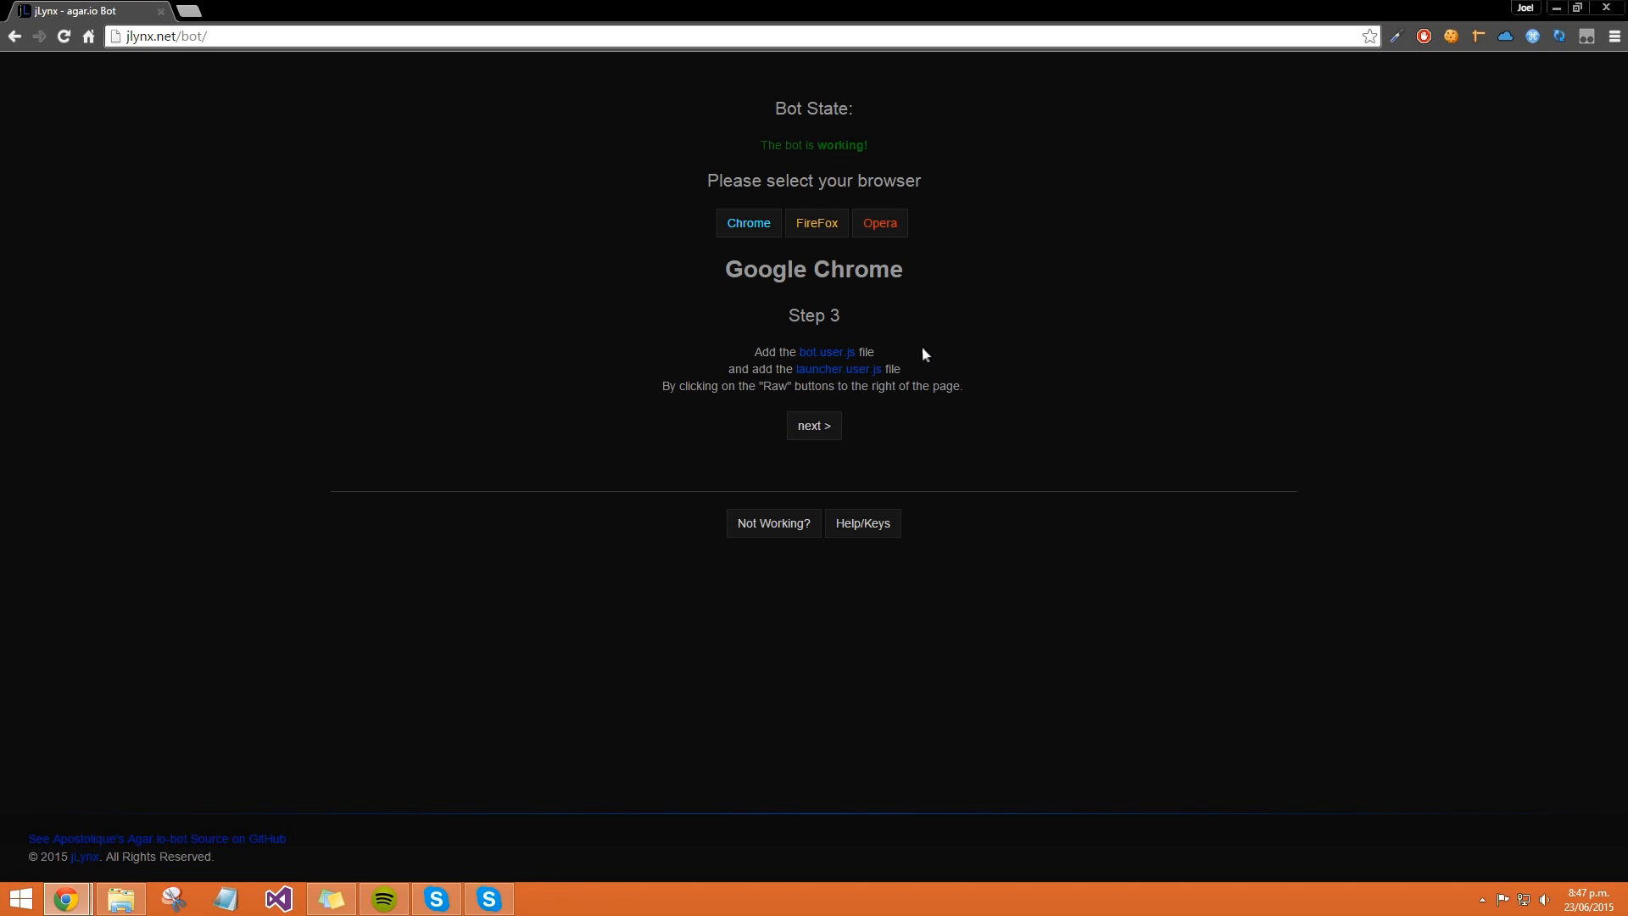
{"action": "left_click", "coordinate": [827, 353]}
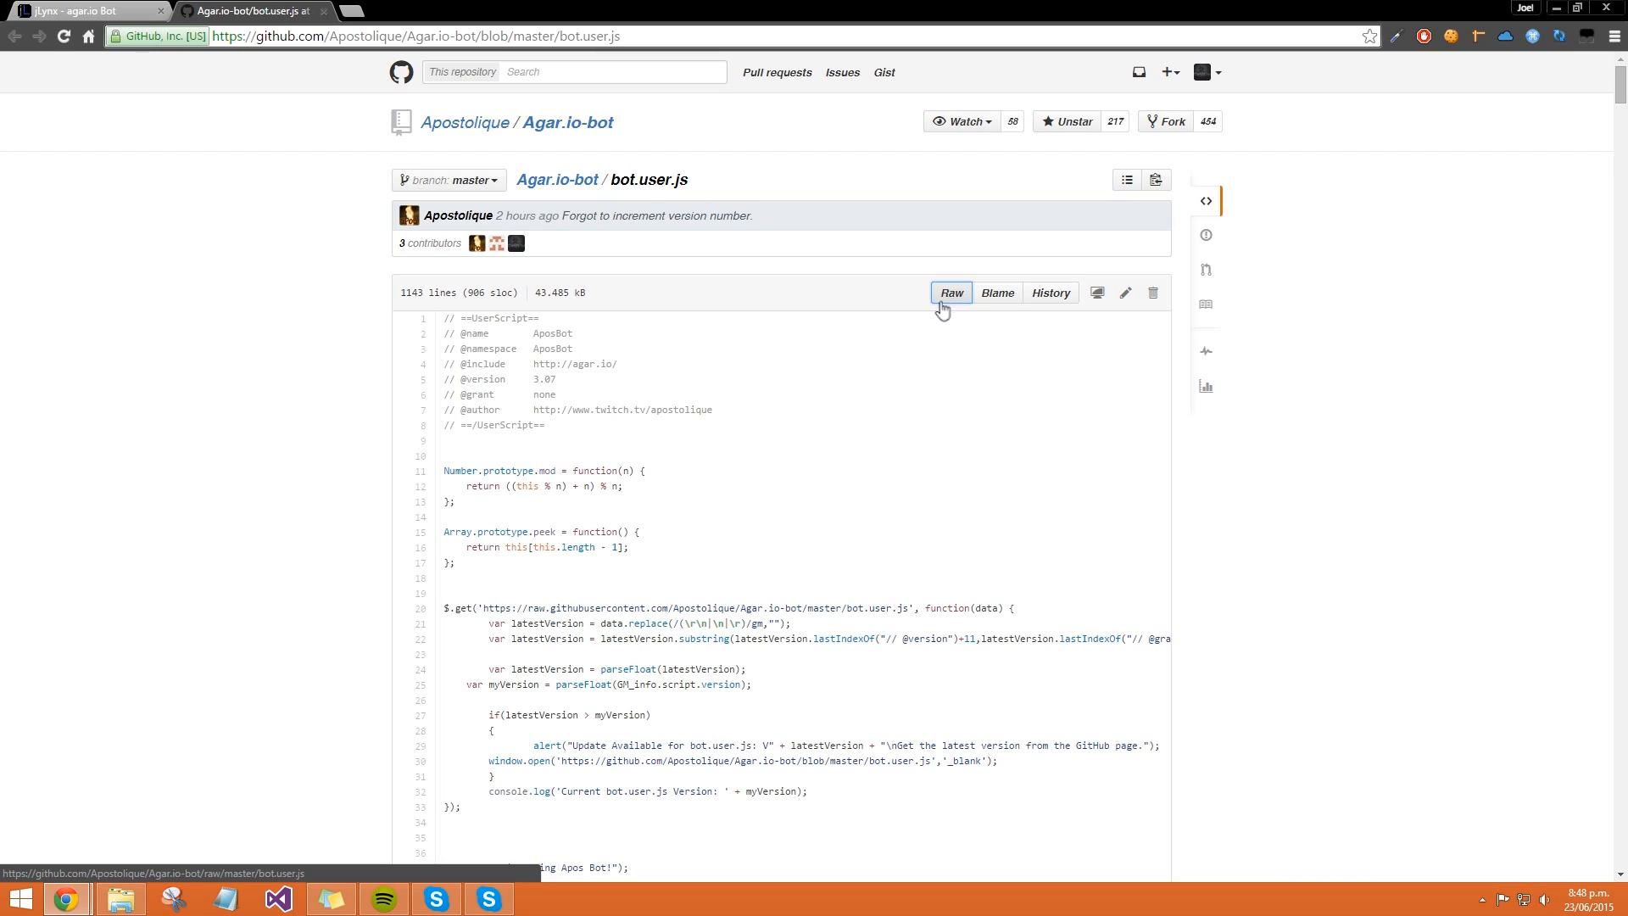
{"action": "left_click", "coordinate": [950, 294]}
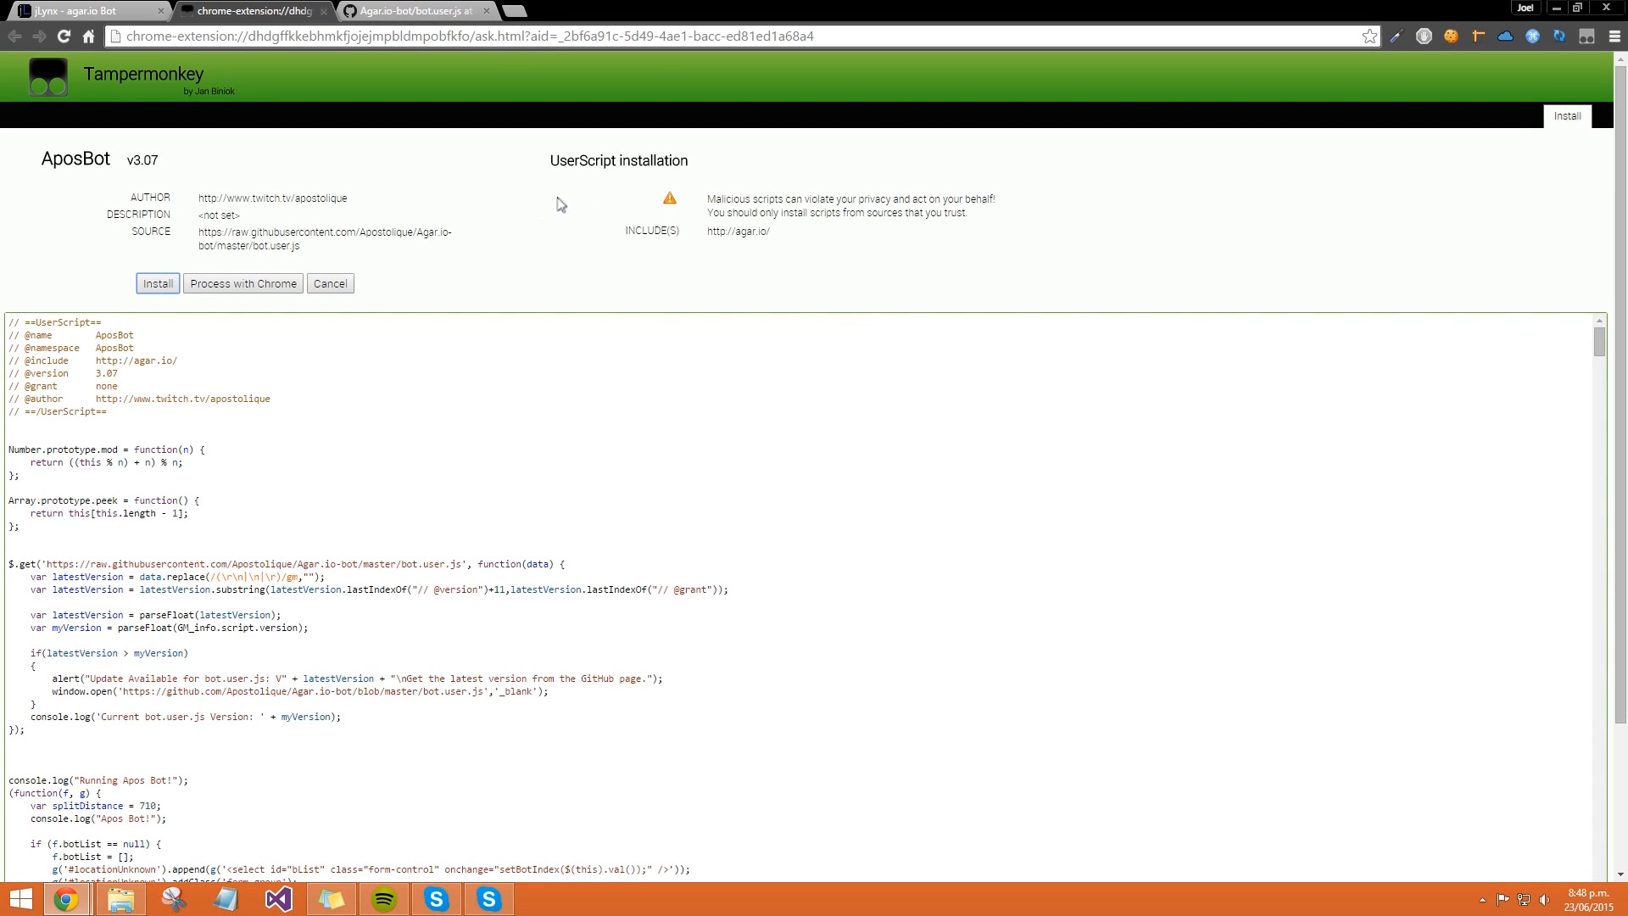
{"action": "mouse_move", "coordinate": [261, 372]}
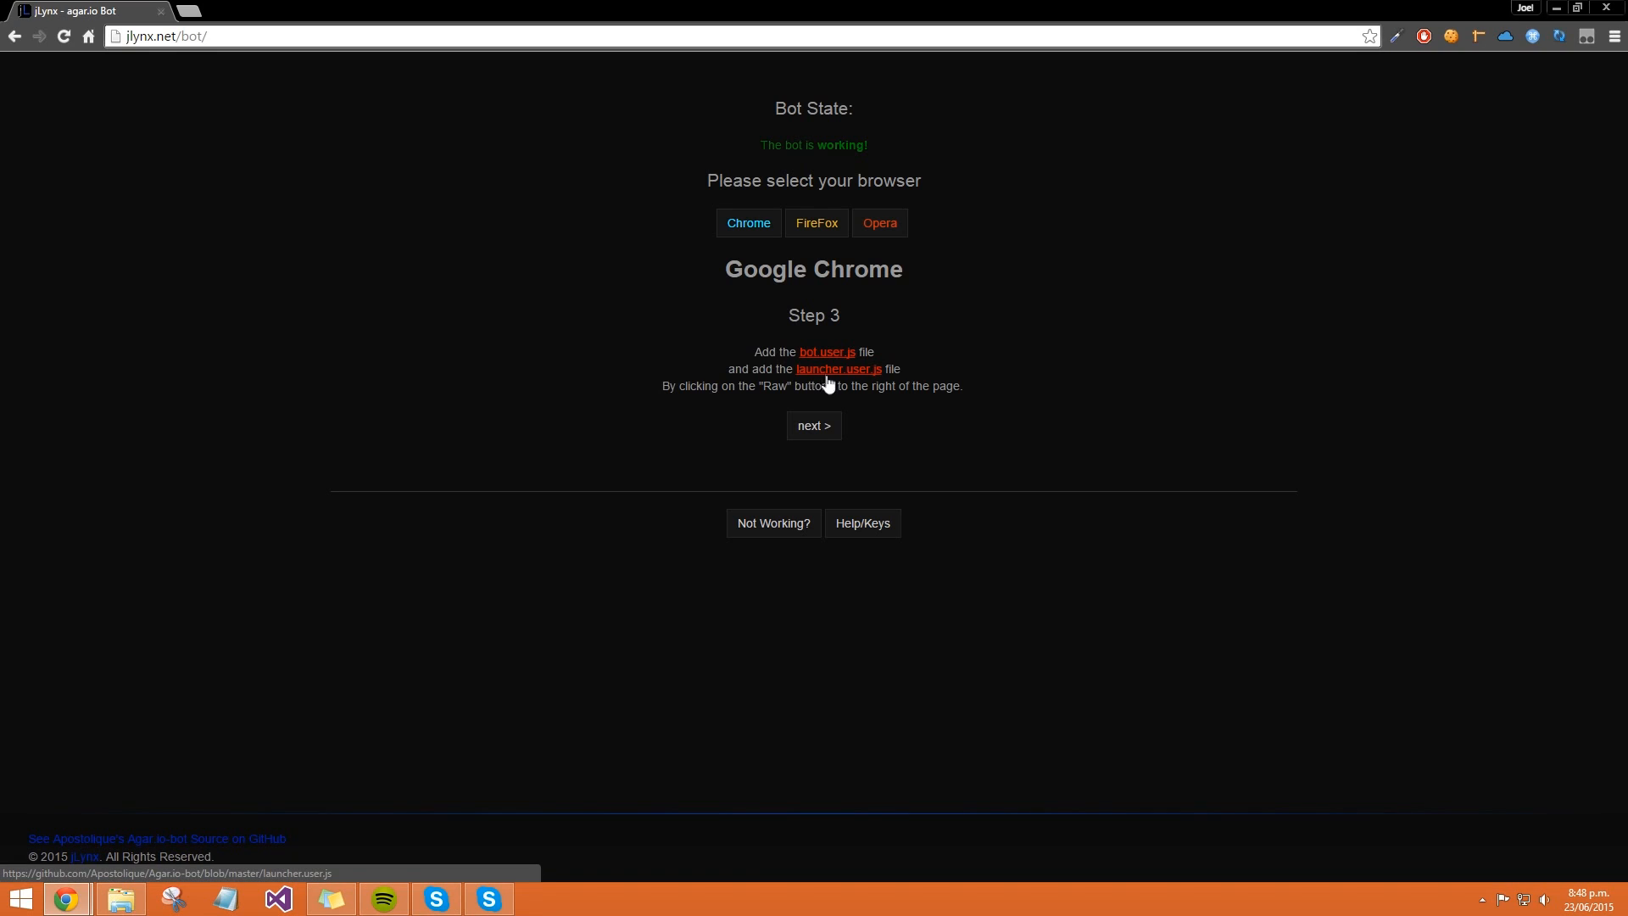
{"action": "left_click", "coordinate": [840, 368]}
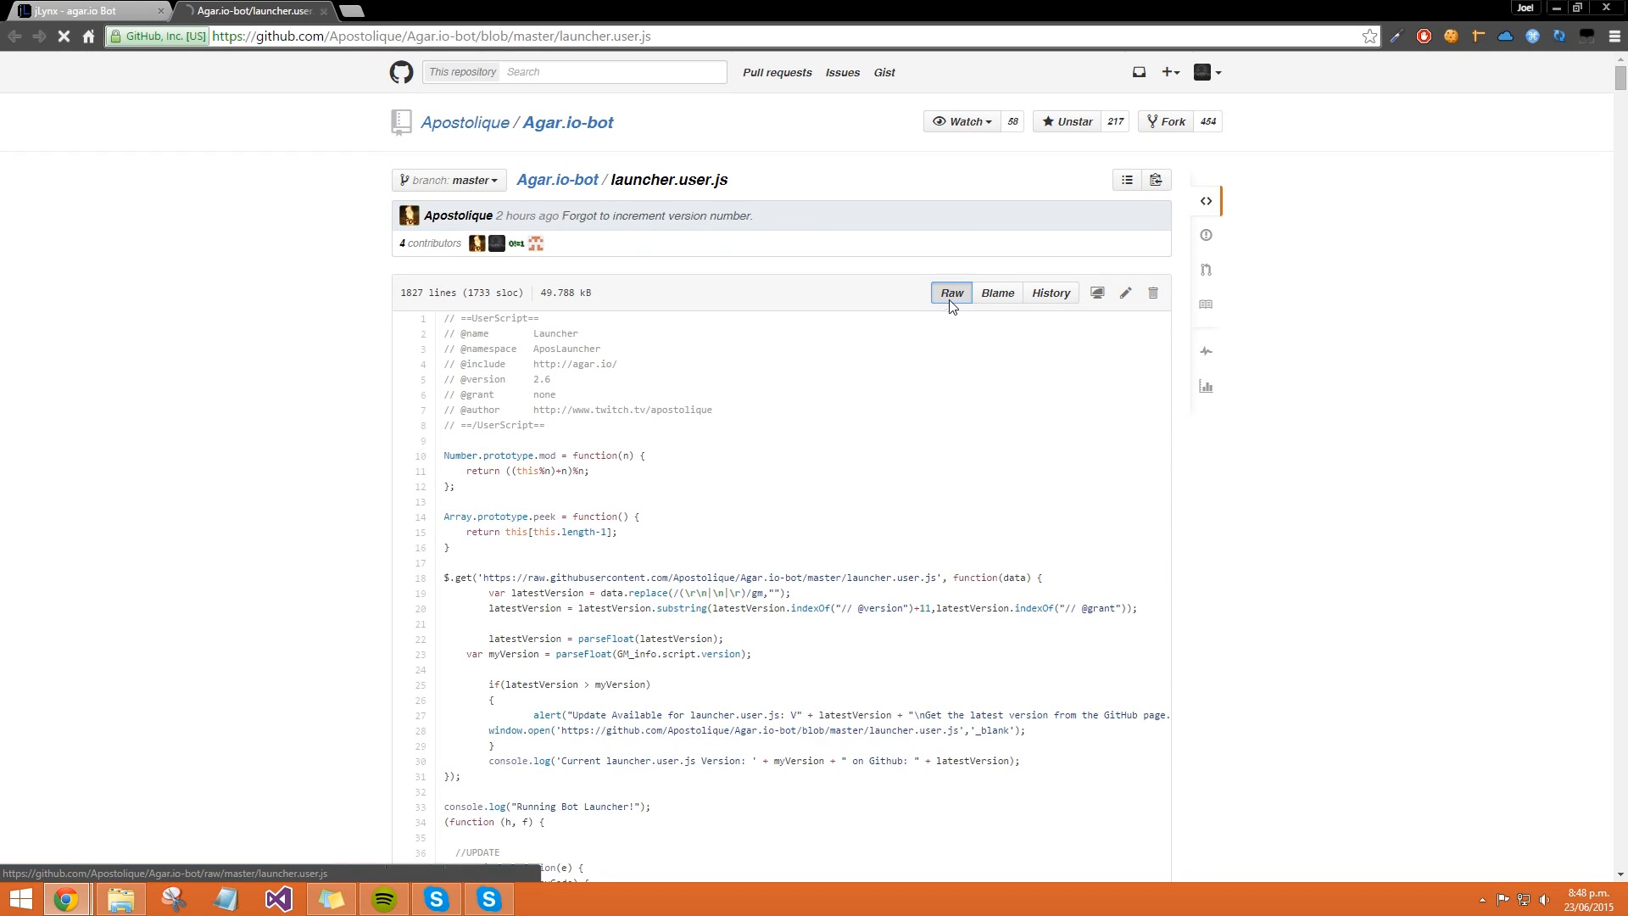
{"action": "left_click", "coordinate": [950, 291]}
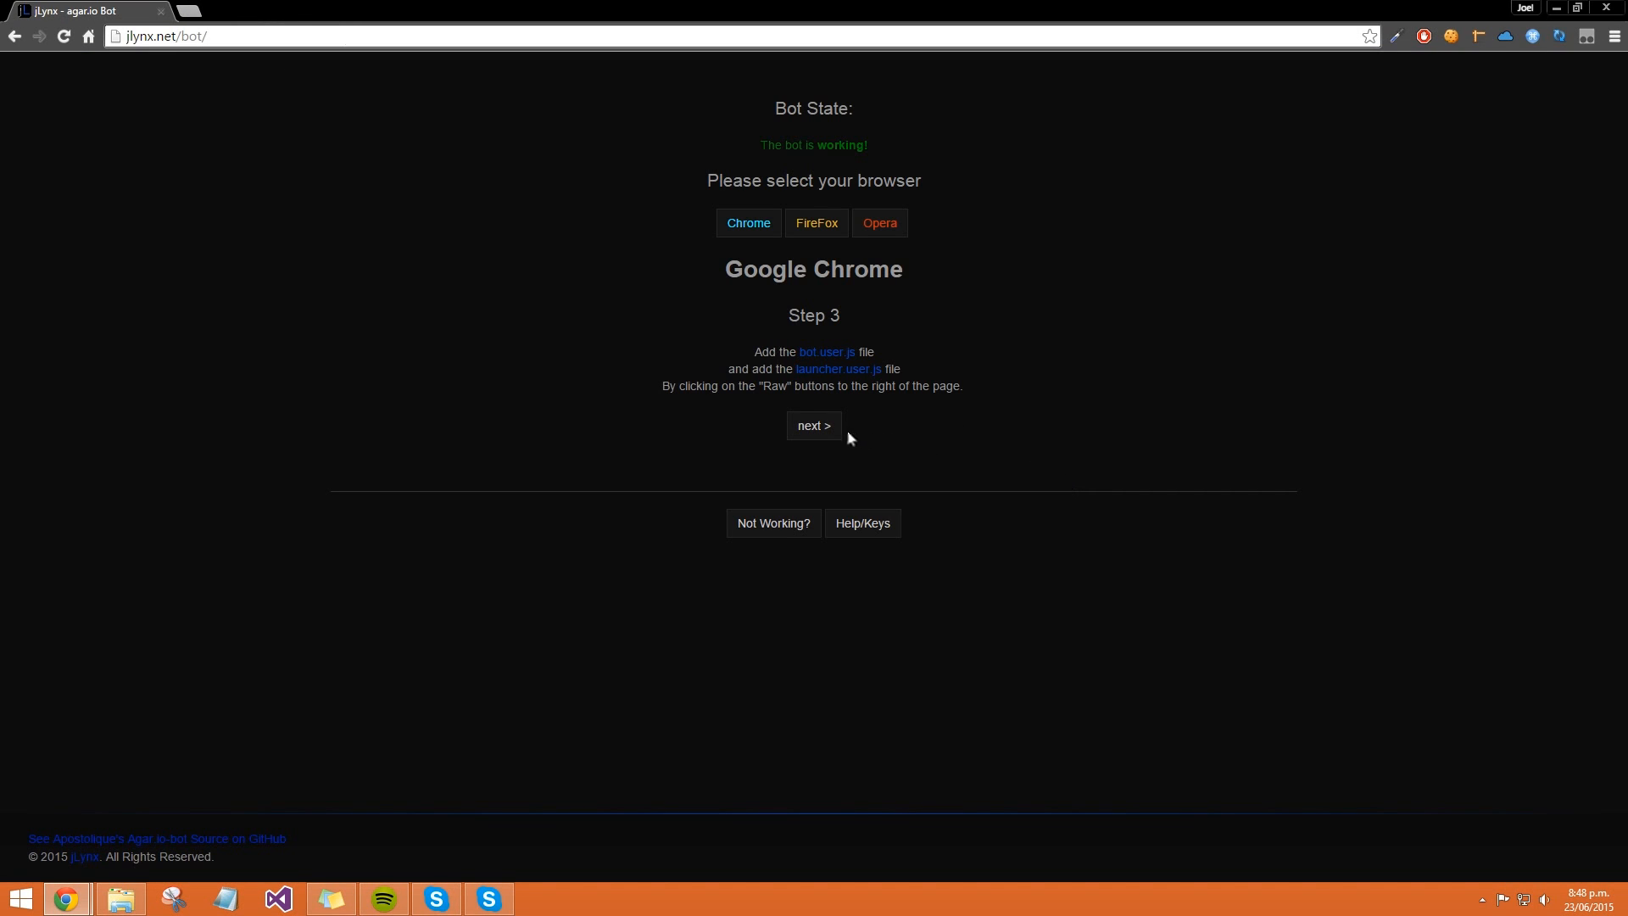
Step: Advance past Step 3 to the final note about changing your name and settings
{"action": "left_click", "coordinate": [813, 424]}
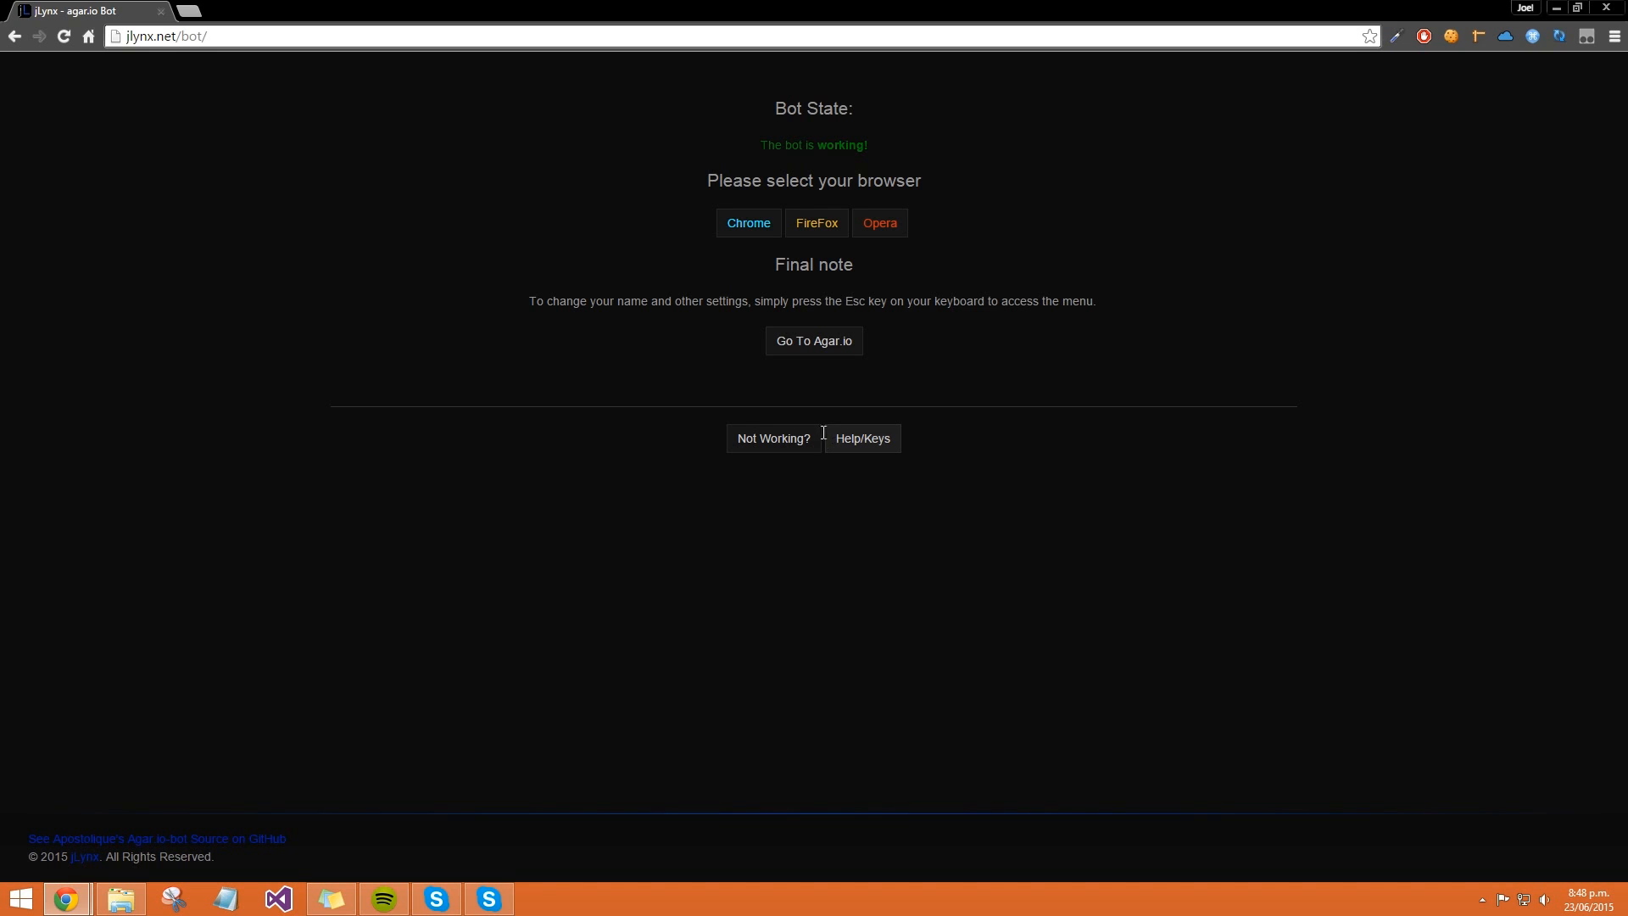
{"action": "mouse_move", "coordinate": [610, 352]}
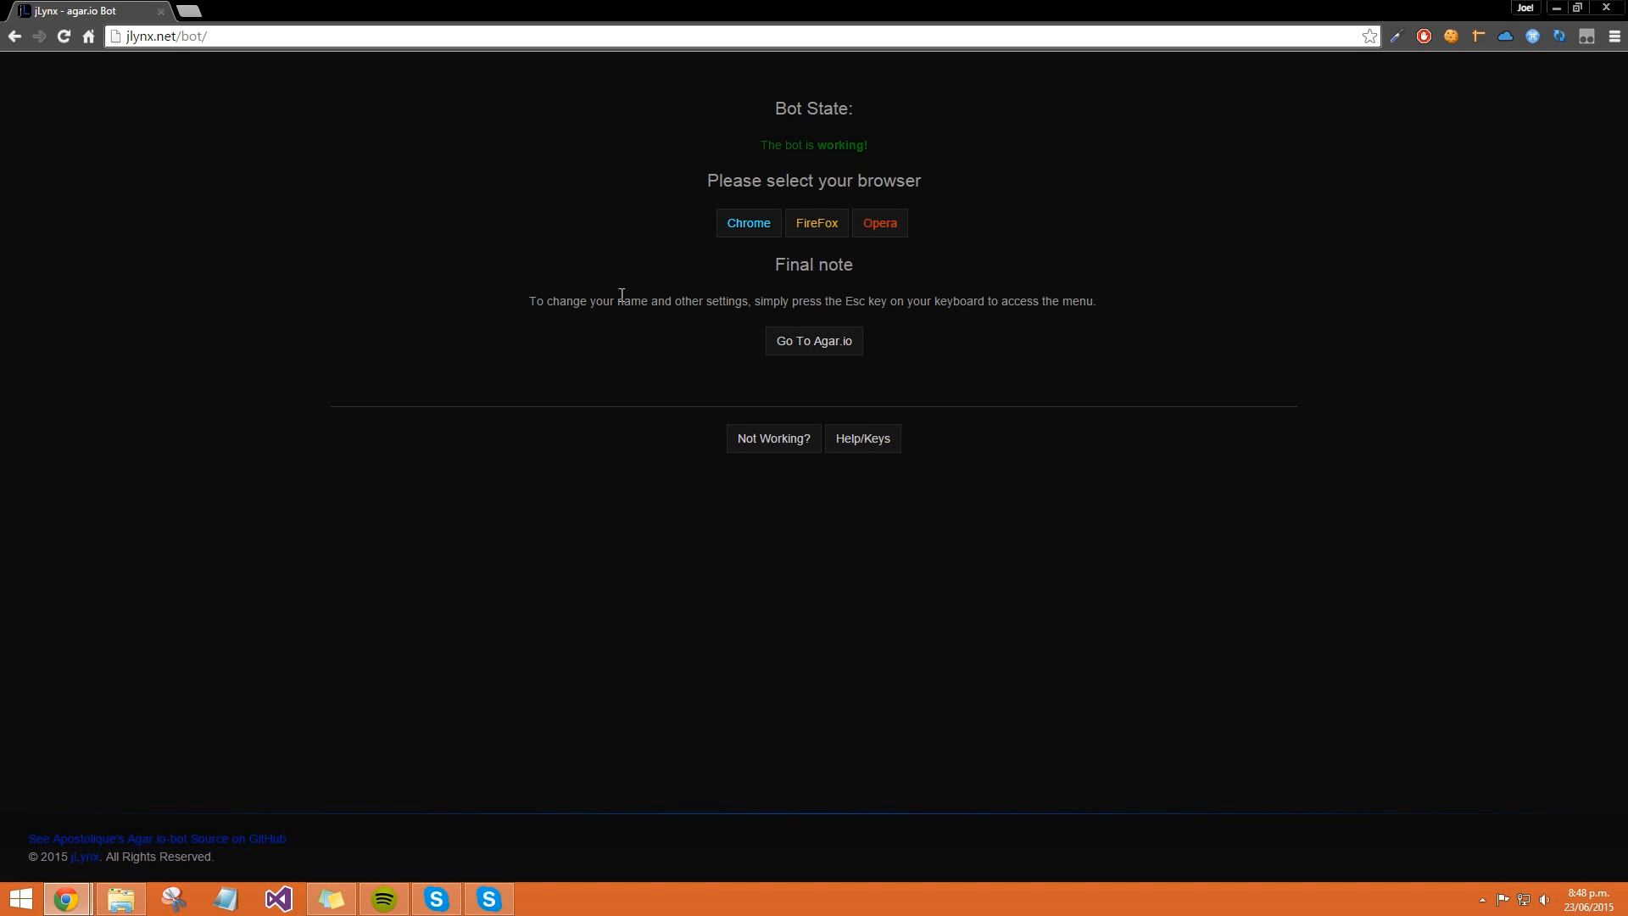
{"action": "mouse_move", "coordinate": [911, 302]}
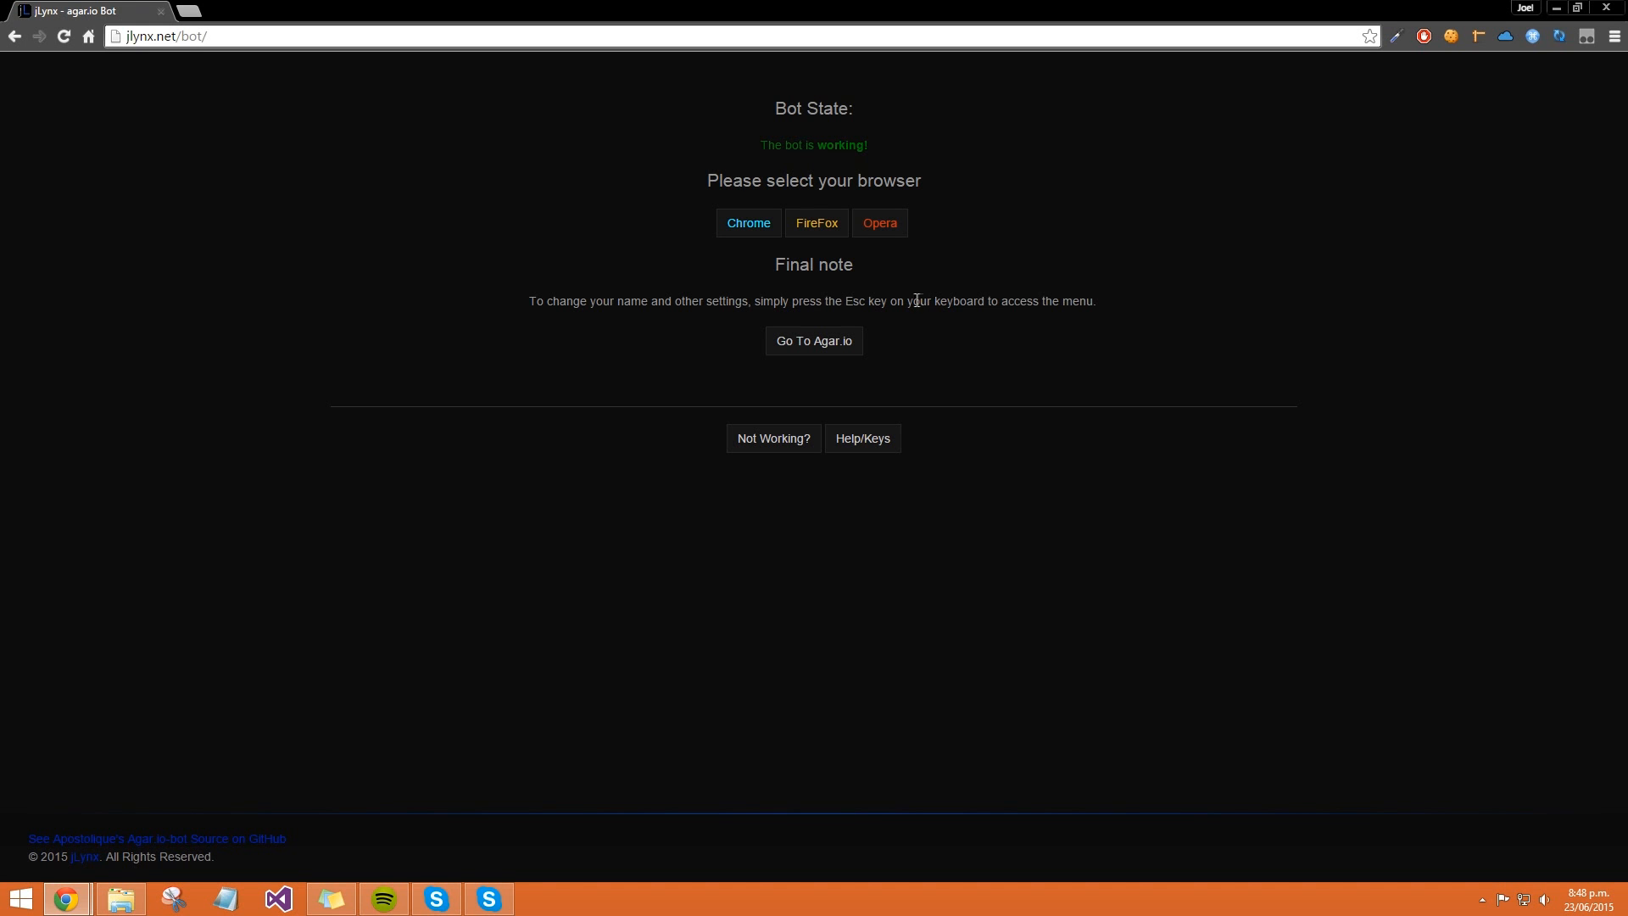
{"action": "mouse_move", "coordinate": [914, 300]}
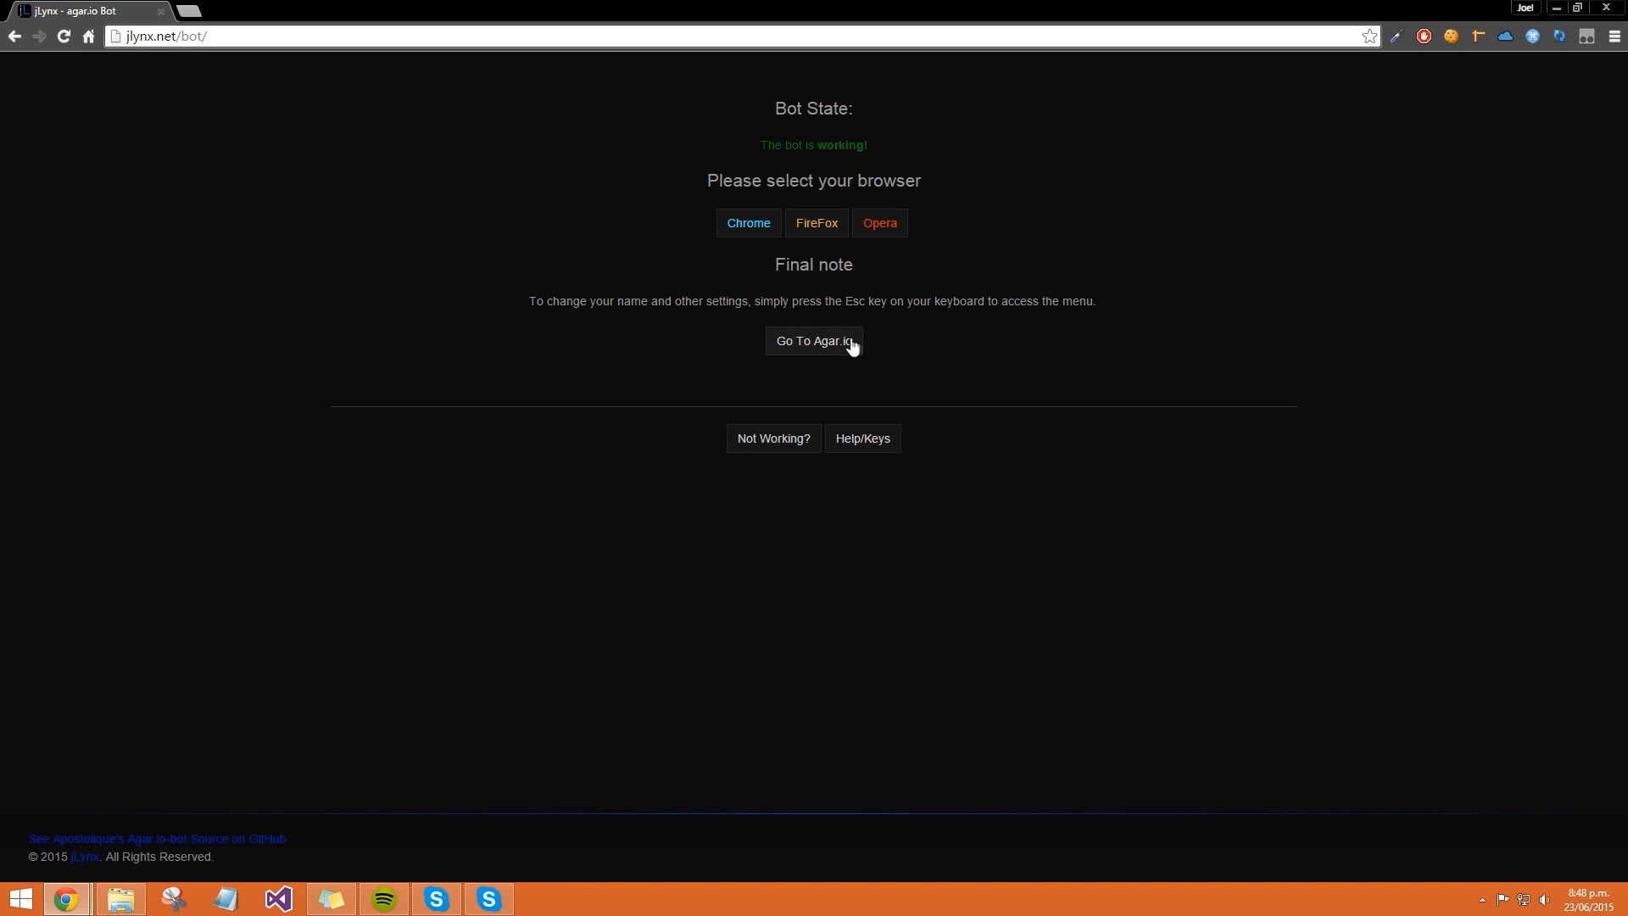
Step: Launch Agar.io with the bot, nickname TEST and Dark Theme enabled
{"action": "left_click", "coordinate": [815, 341]}
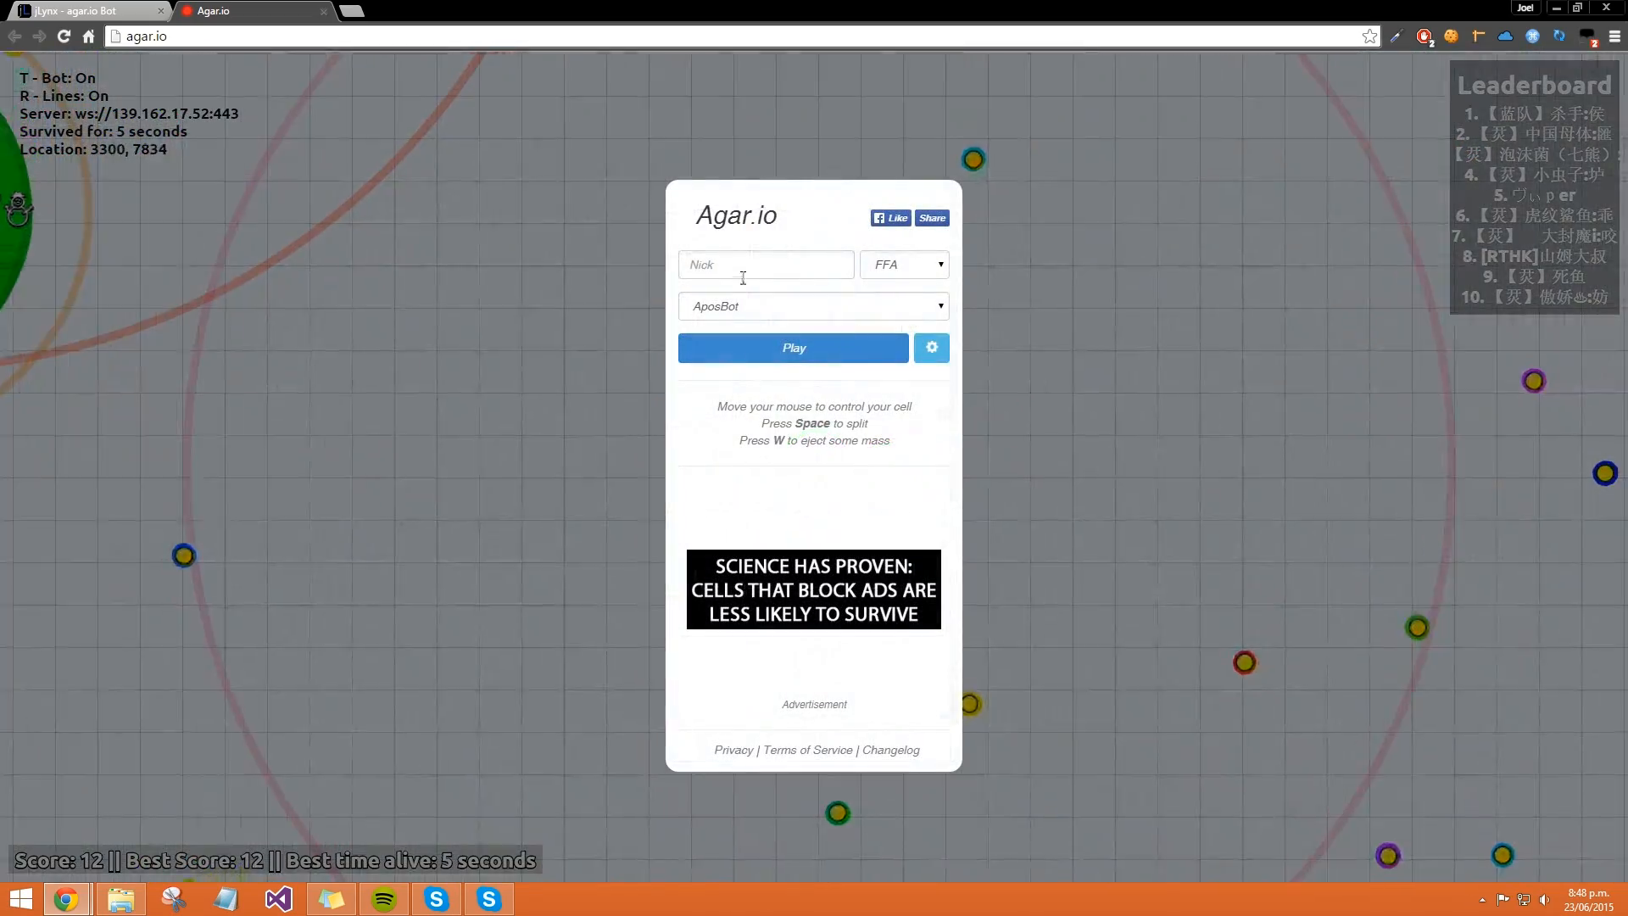
{"action": "type", "text": "TEST"}
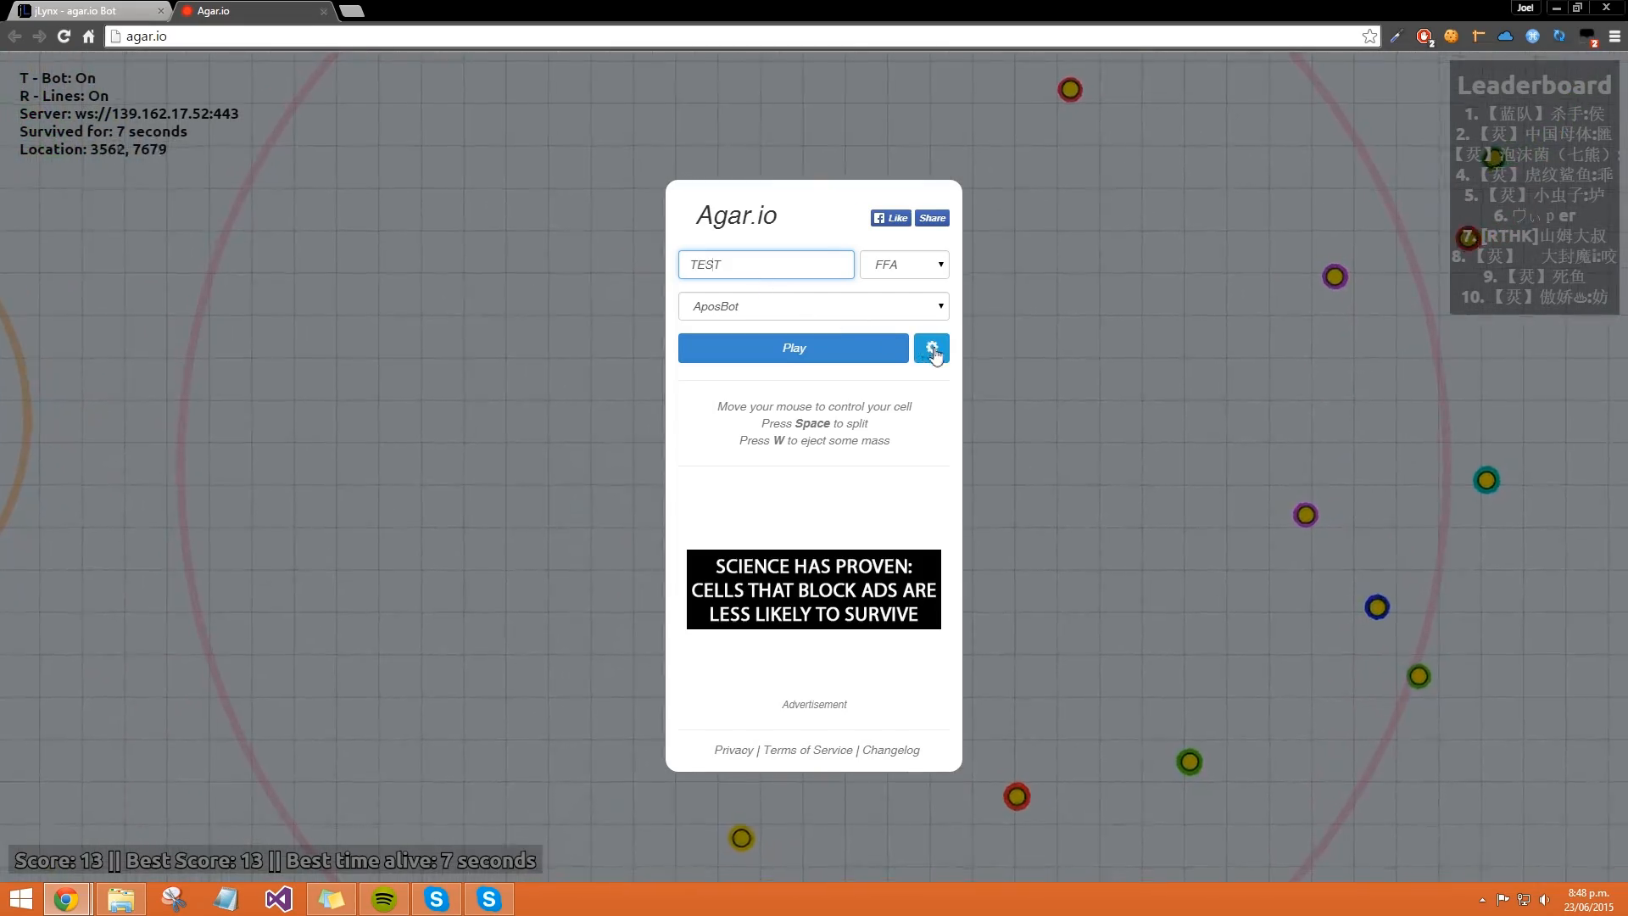
{"action": "left_click", "coordinate": [931, 346]}
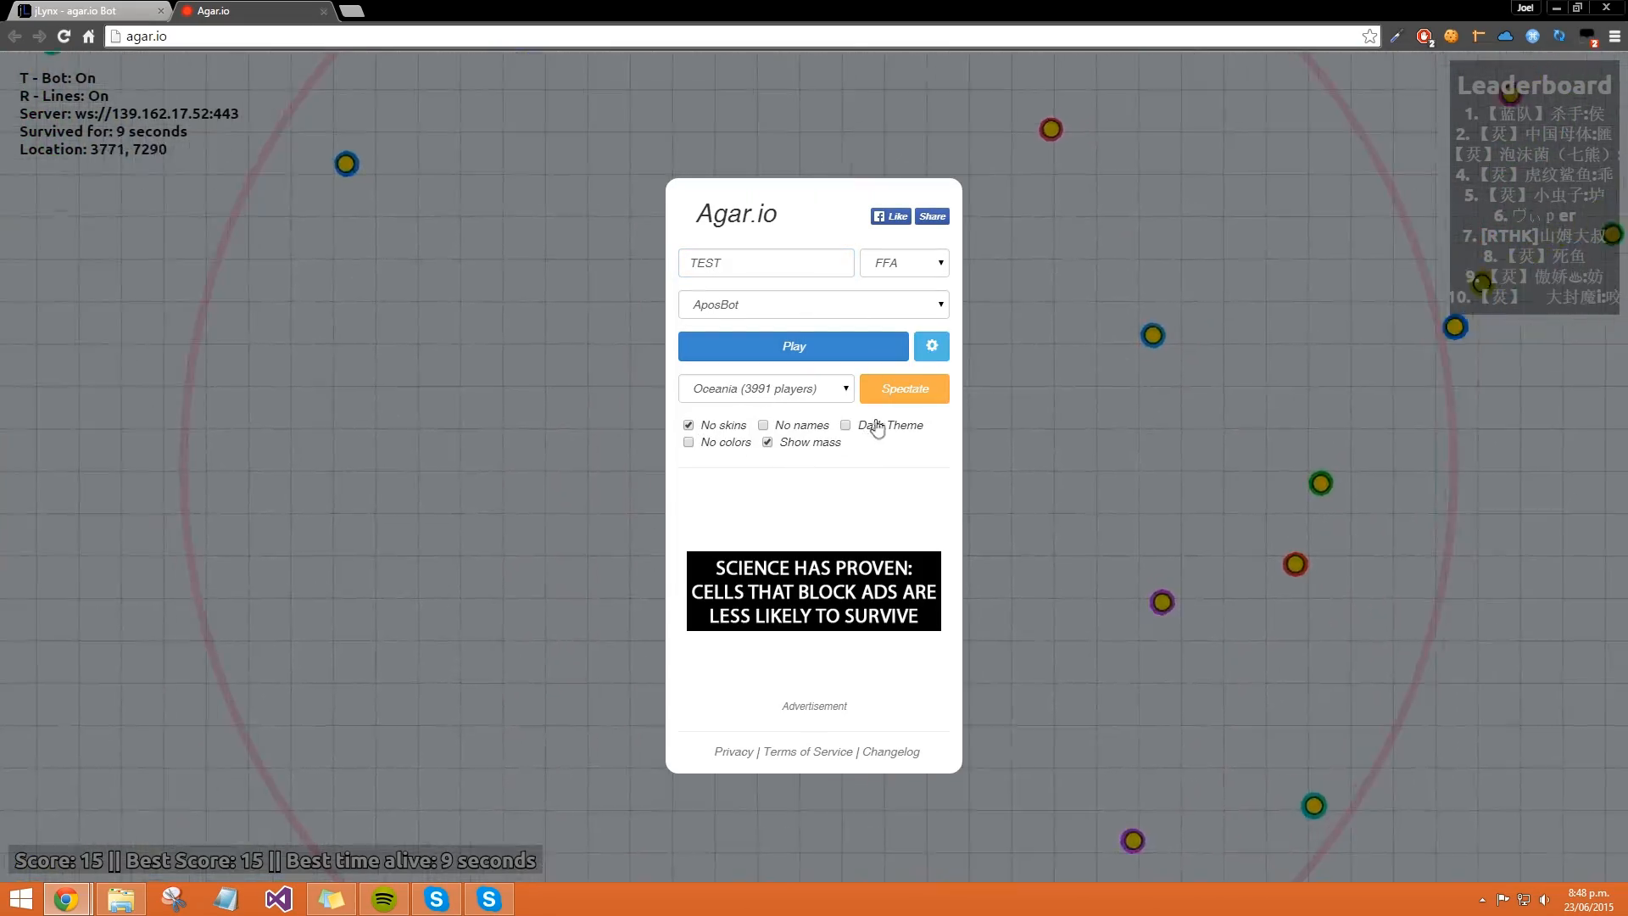
{"action": "left_click", "coordinate": [794, 346]}
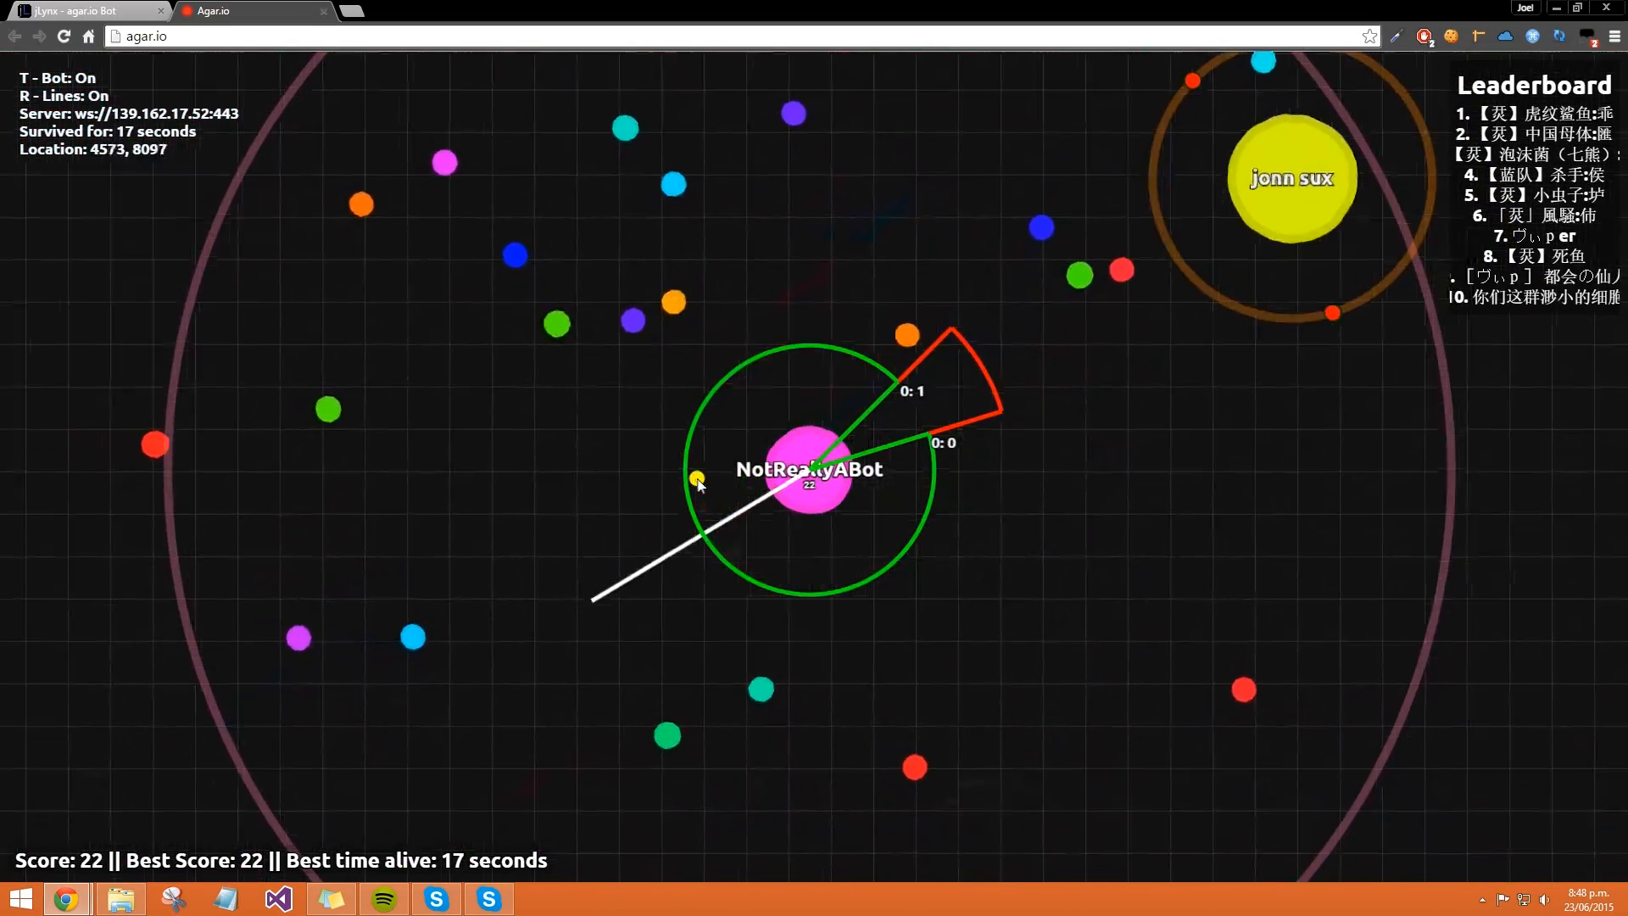
Step: Toggle the bot off and back on with T, then return to the bot page
{"action": "key", "text": "t"}
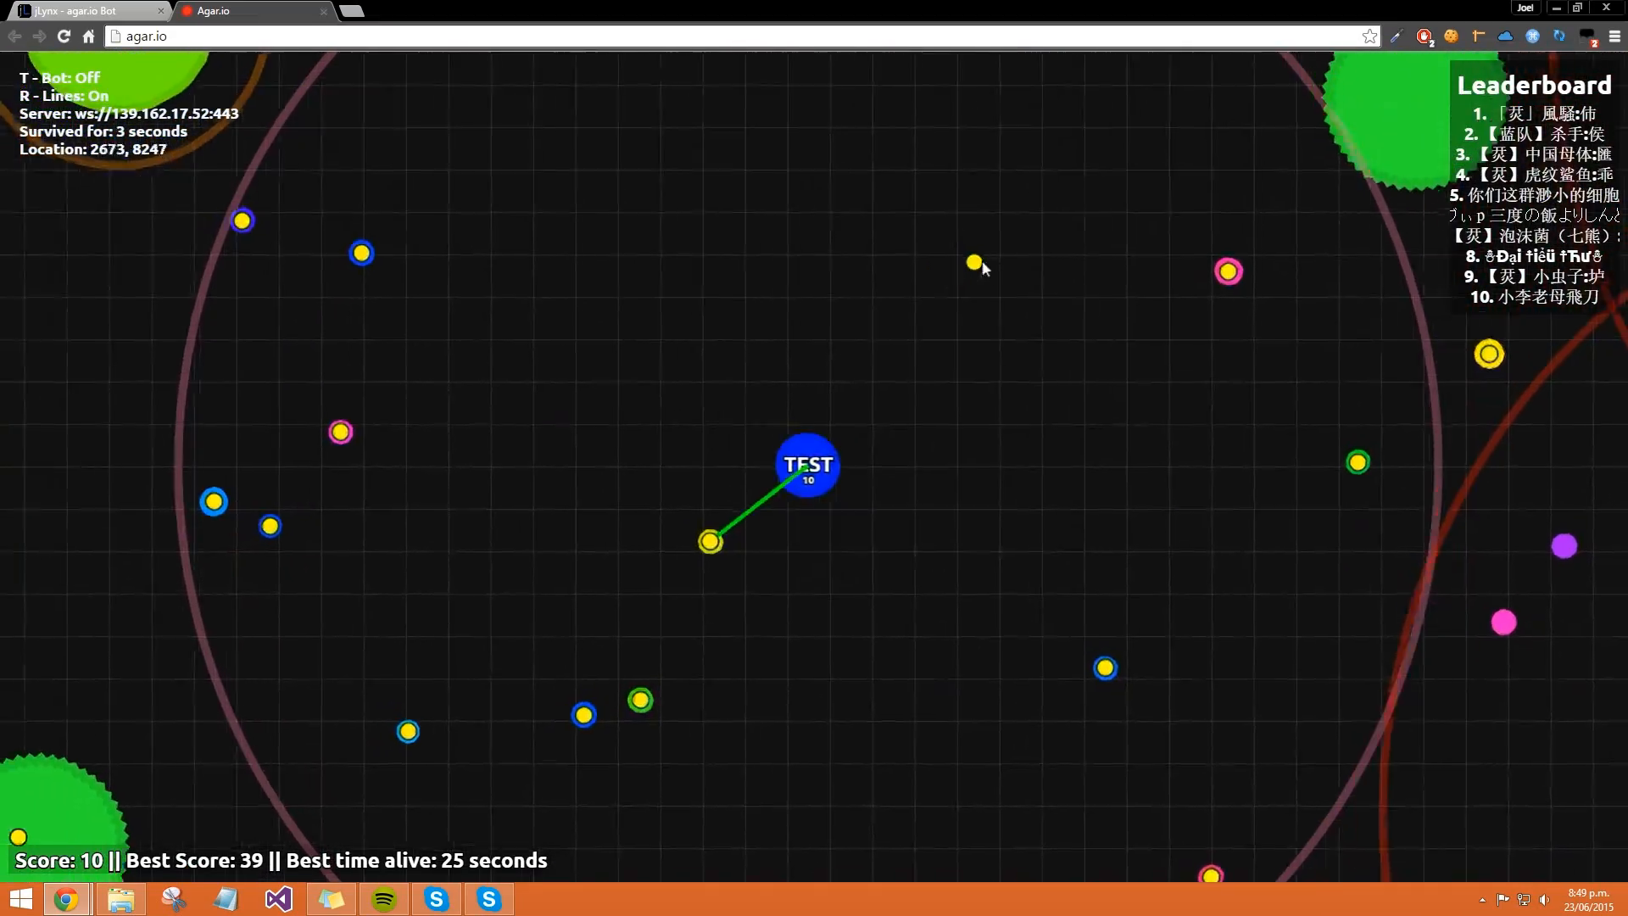
{"action": "key", "text": "t"}
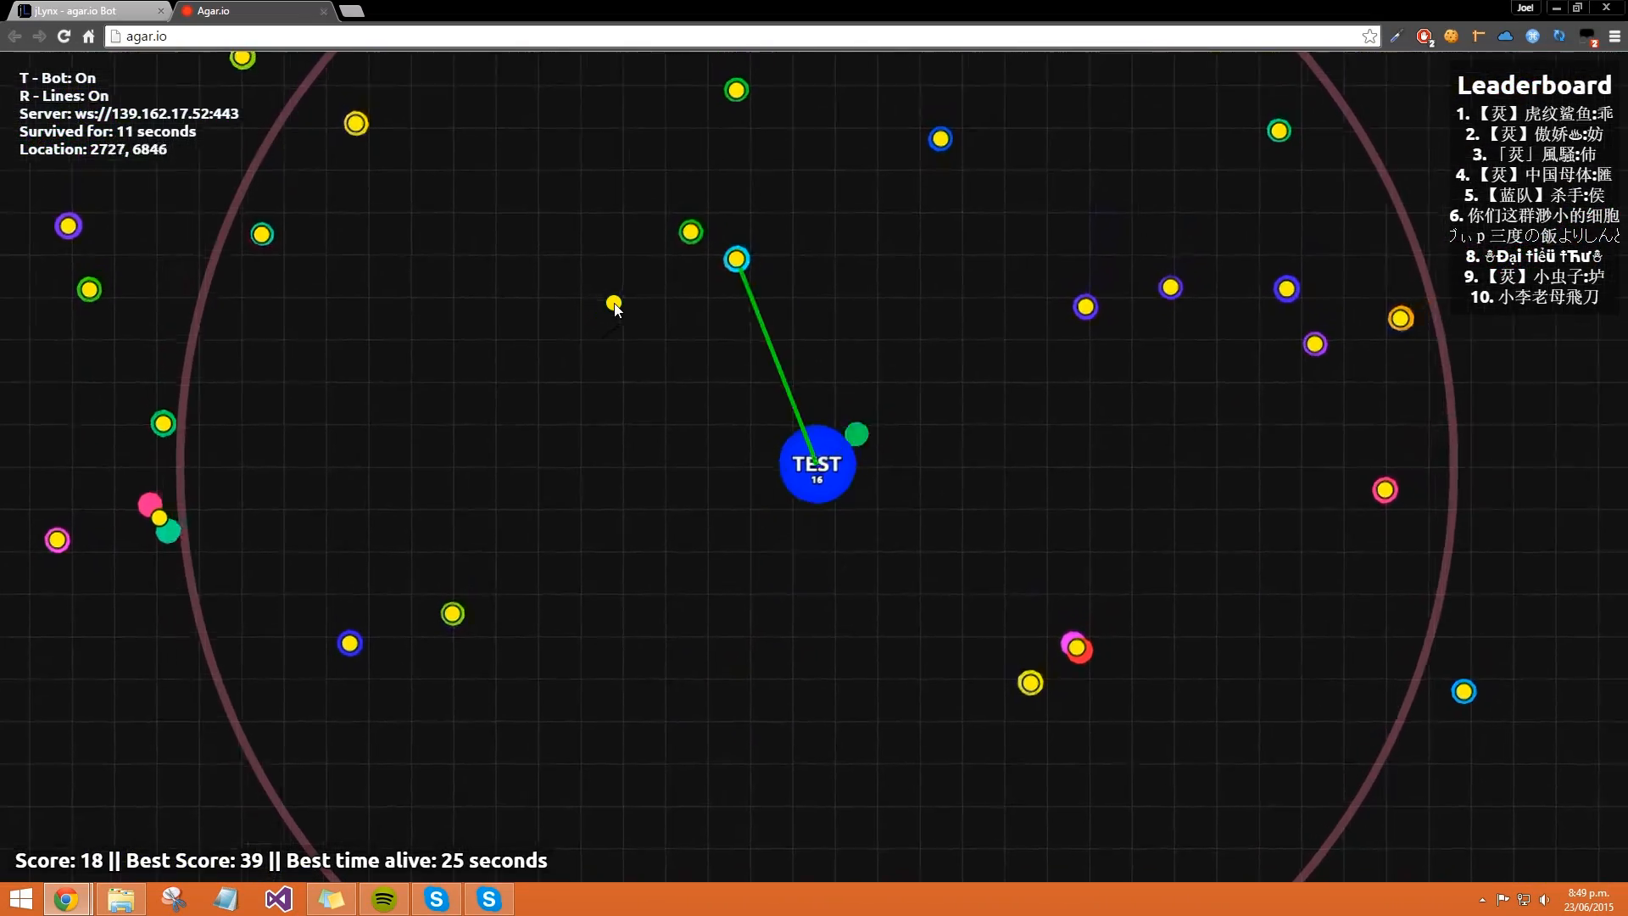
{"action": "key", "text": "r"}
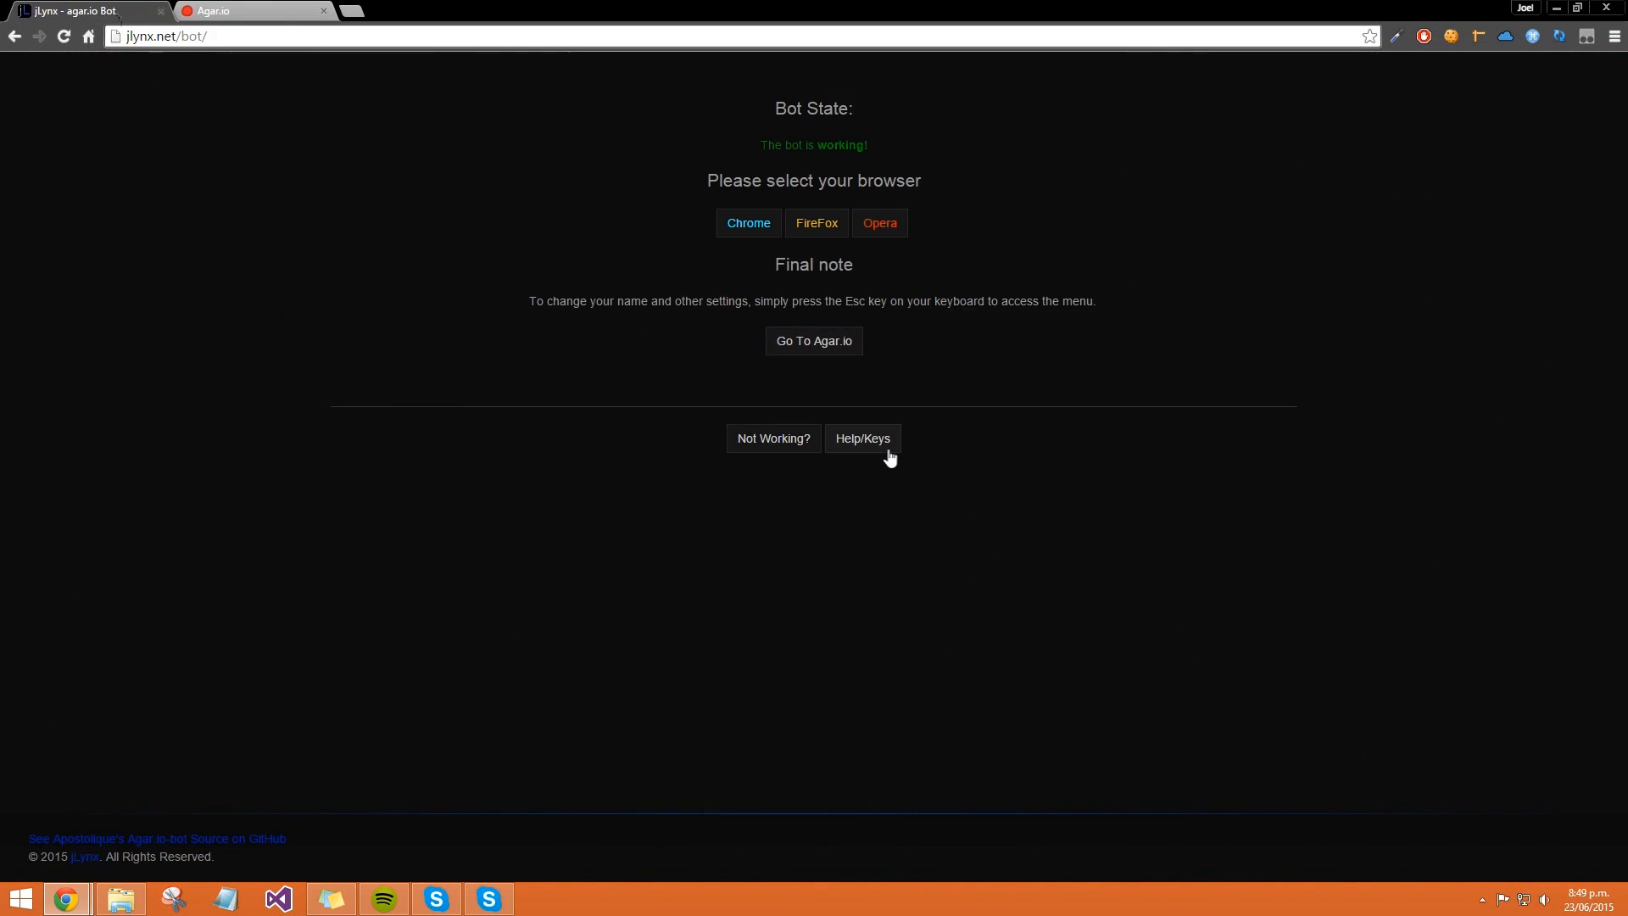
Step: Show the Help/Keys controls list, highlight the manual-controls line, and return to the game
{"action": "left_click", "coordinate": [861, 438]}
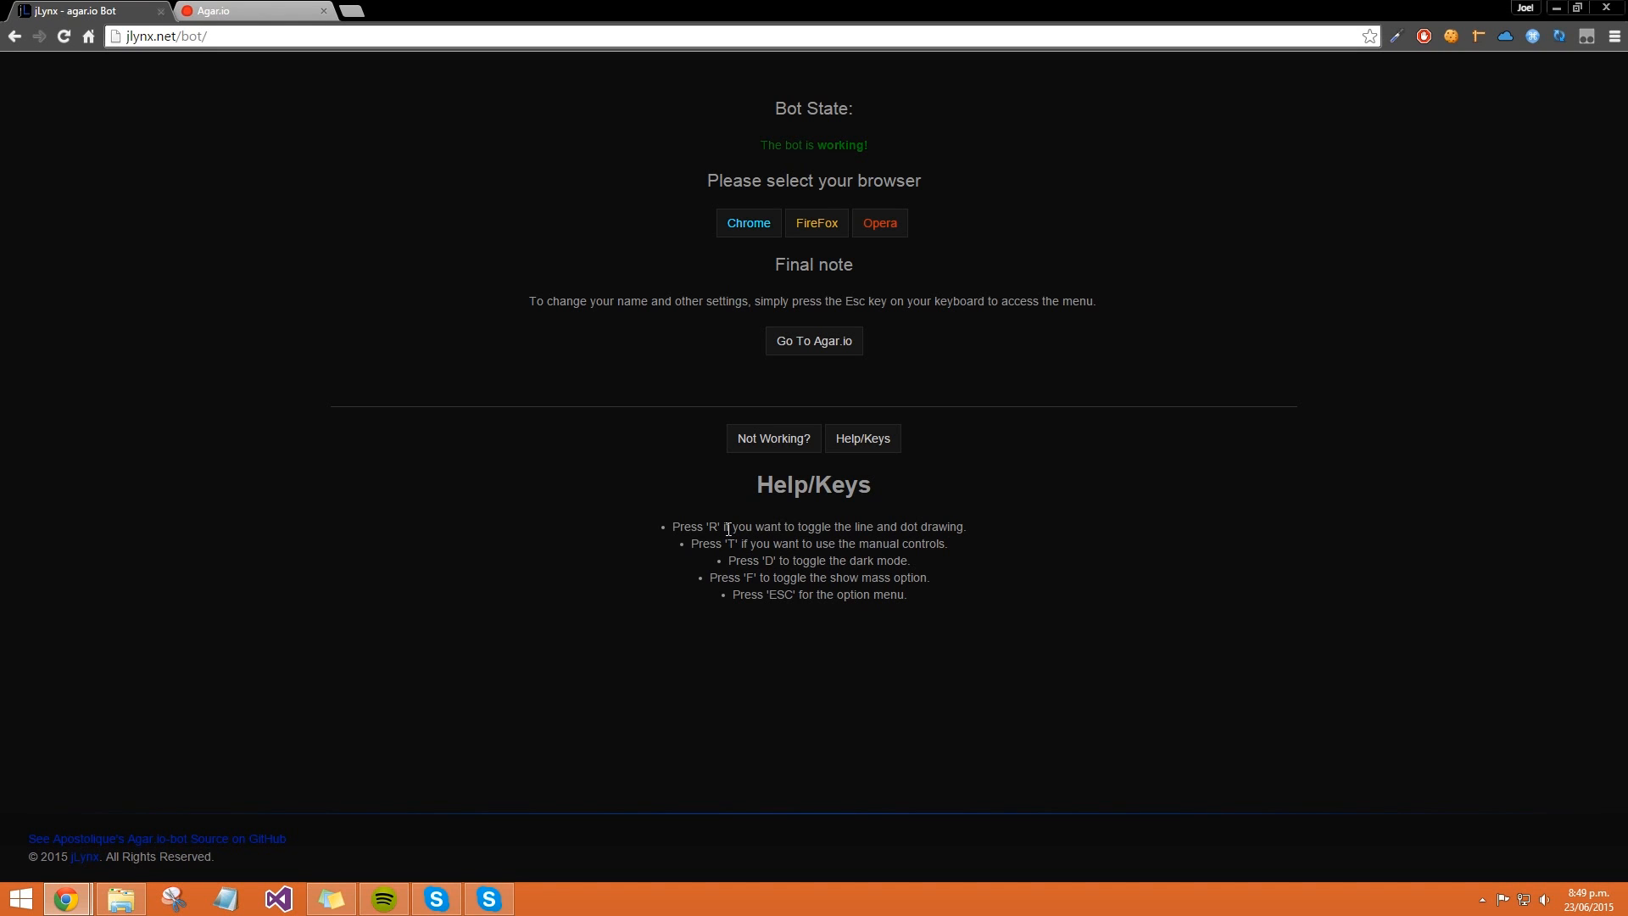
{"action": "left_click_drag", "start_coordinate": [718, 543], "coordinate": [769, 543]}
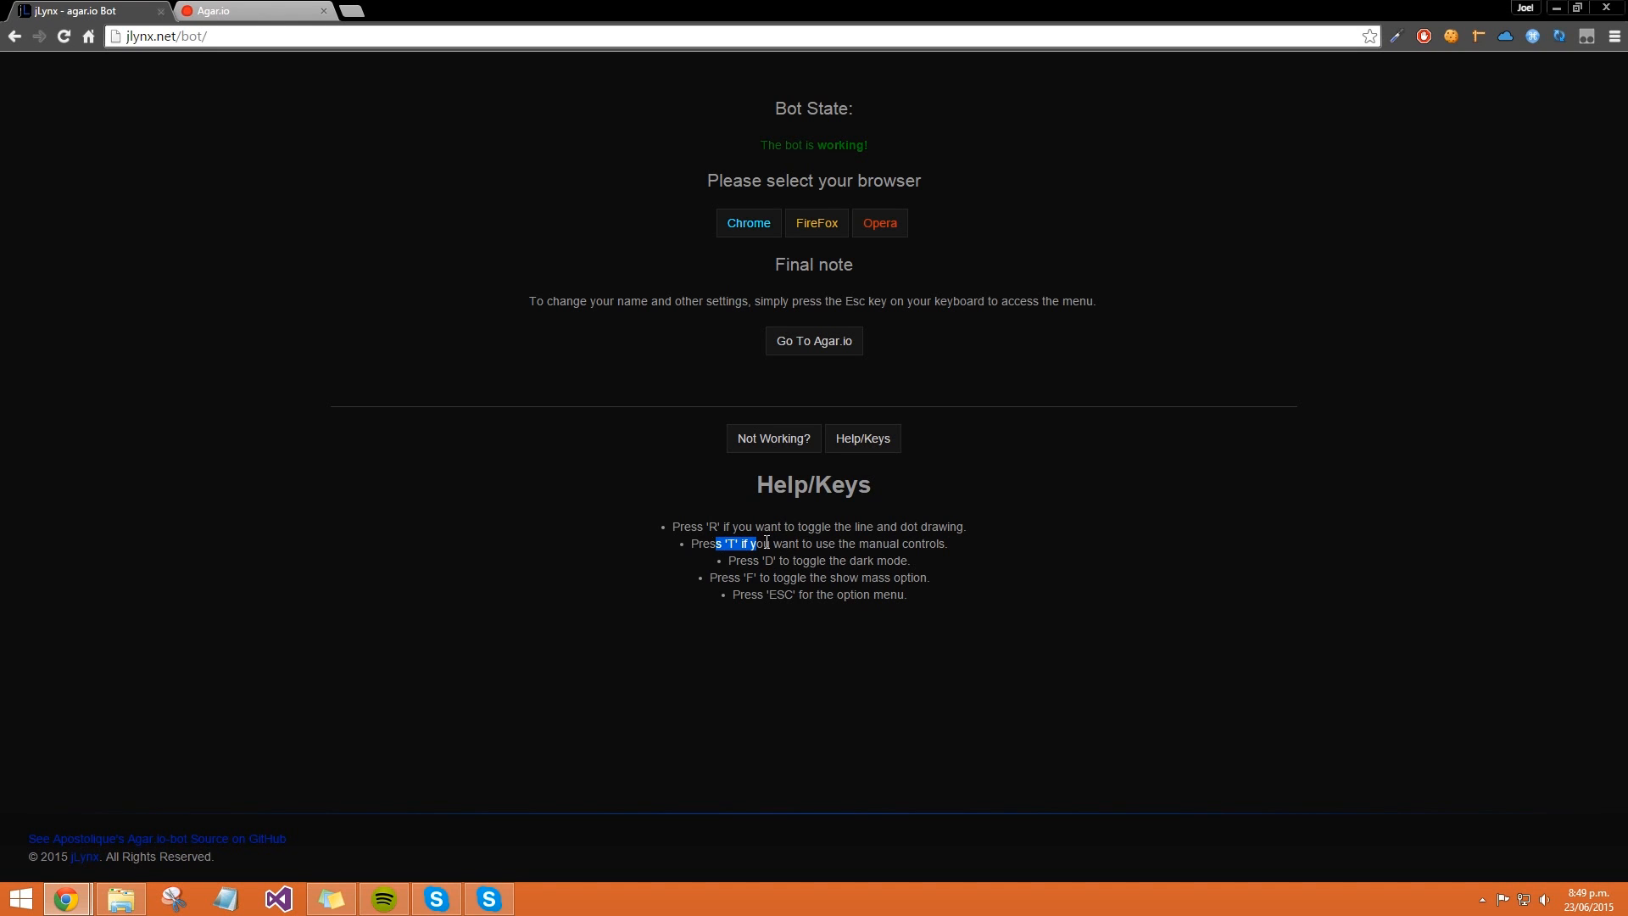
{"action": "left_click", "coordinate": [255, 12]}
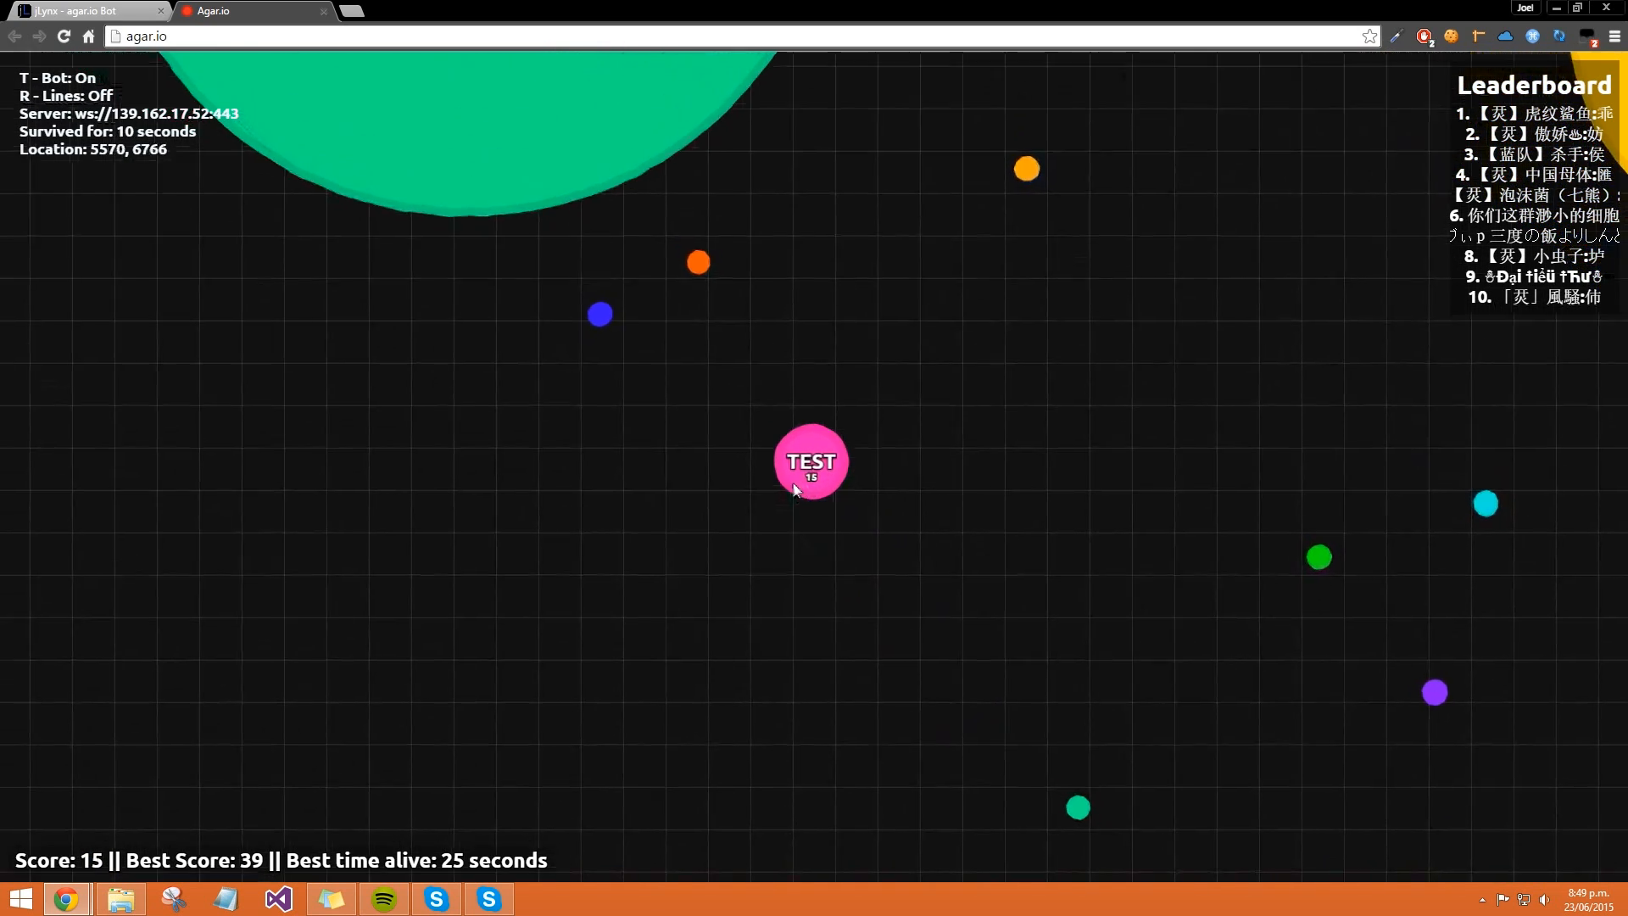
Step: Check the bot page, return to Agar.io's options menu, then close the game tab
{"action": "left_click", "coordinate": [84, 12]}
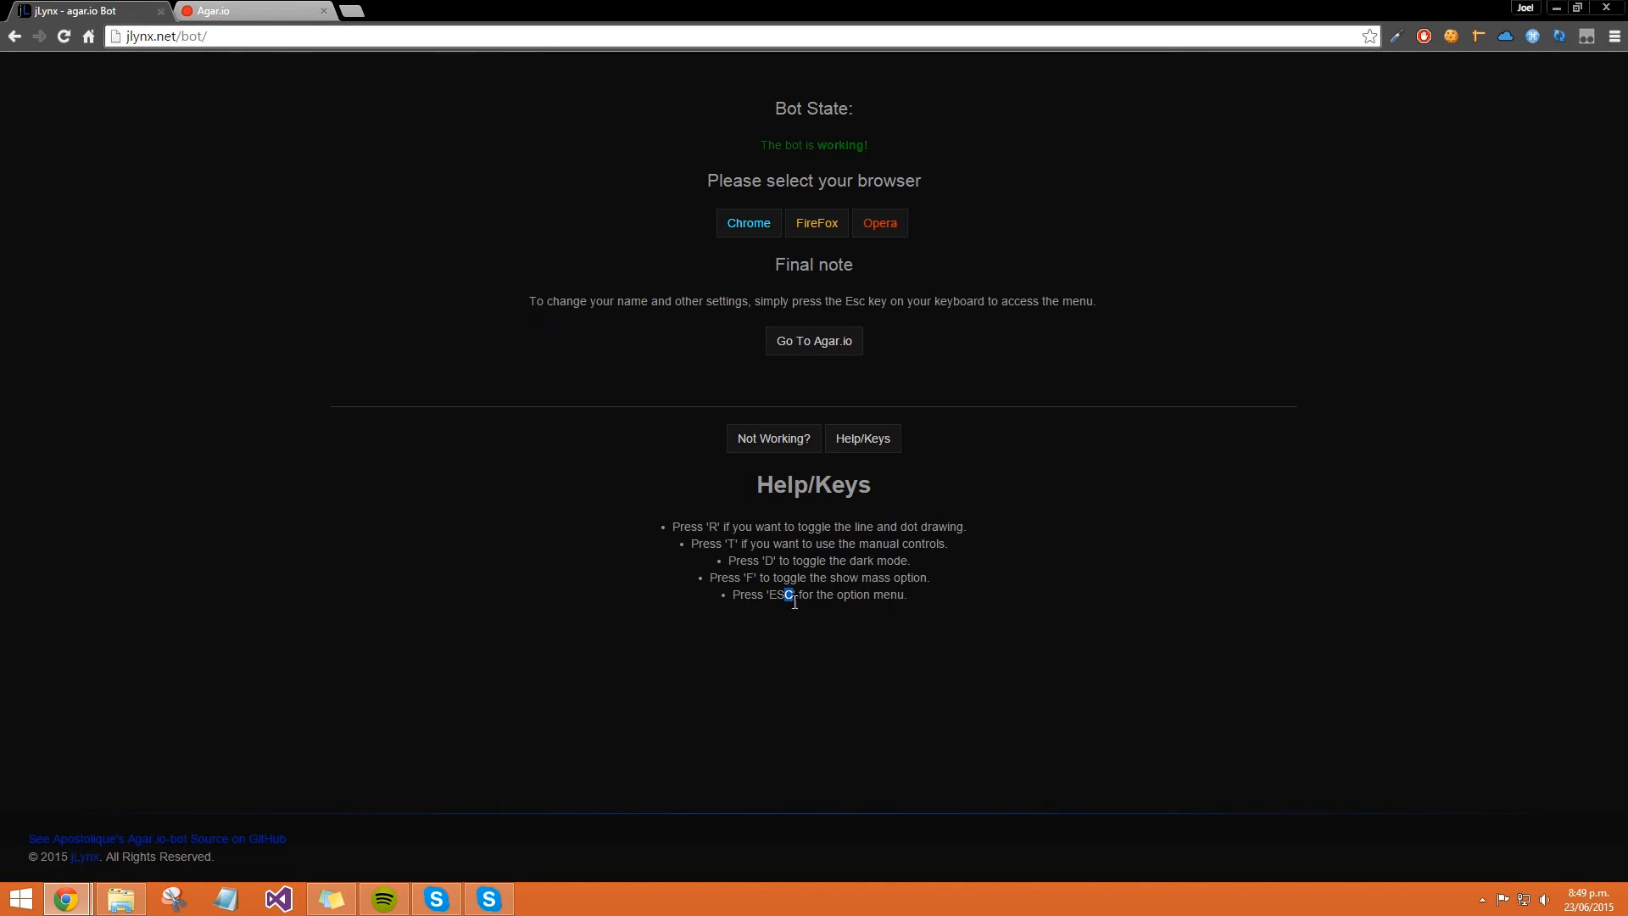
{"action": "left_click", "coordinate": [254, 11]}
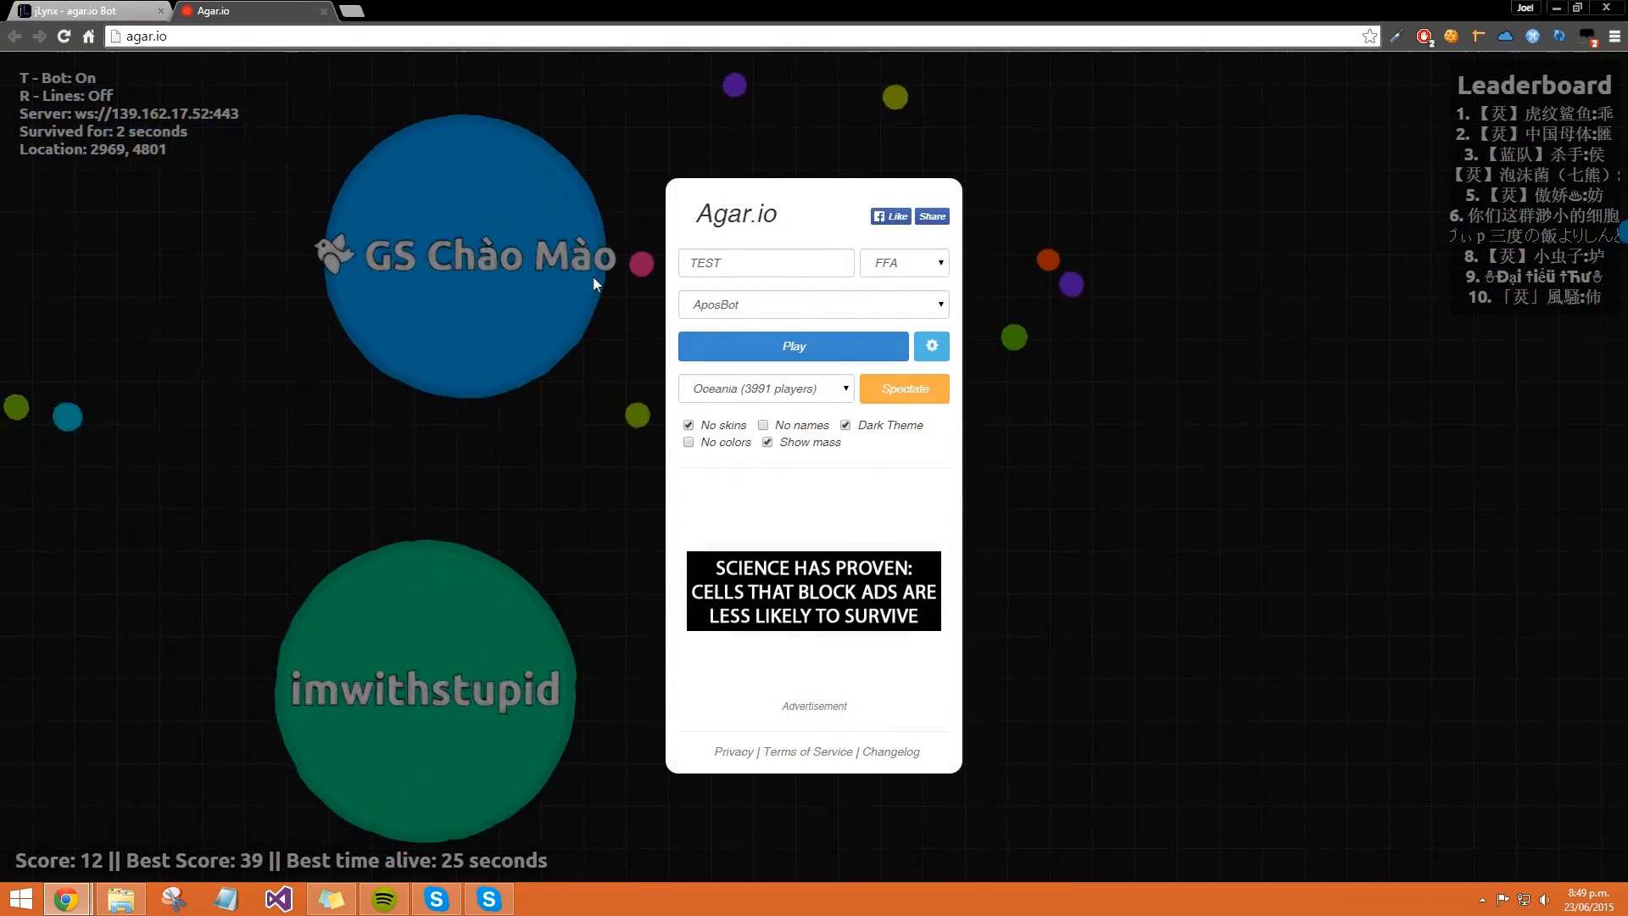
{"action": "left_click", "coordinate": [794, 346]}
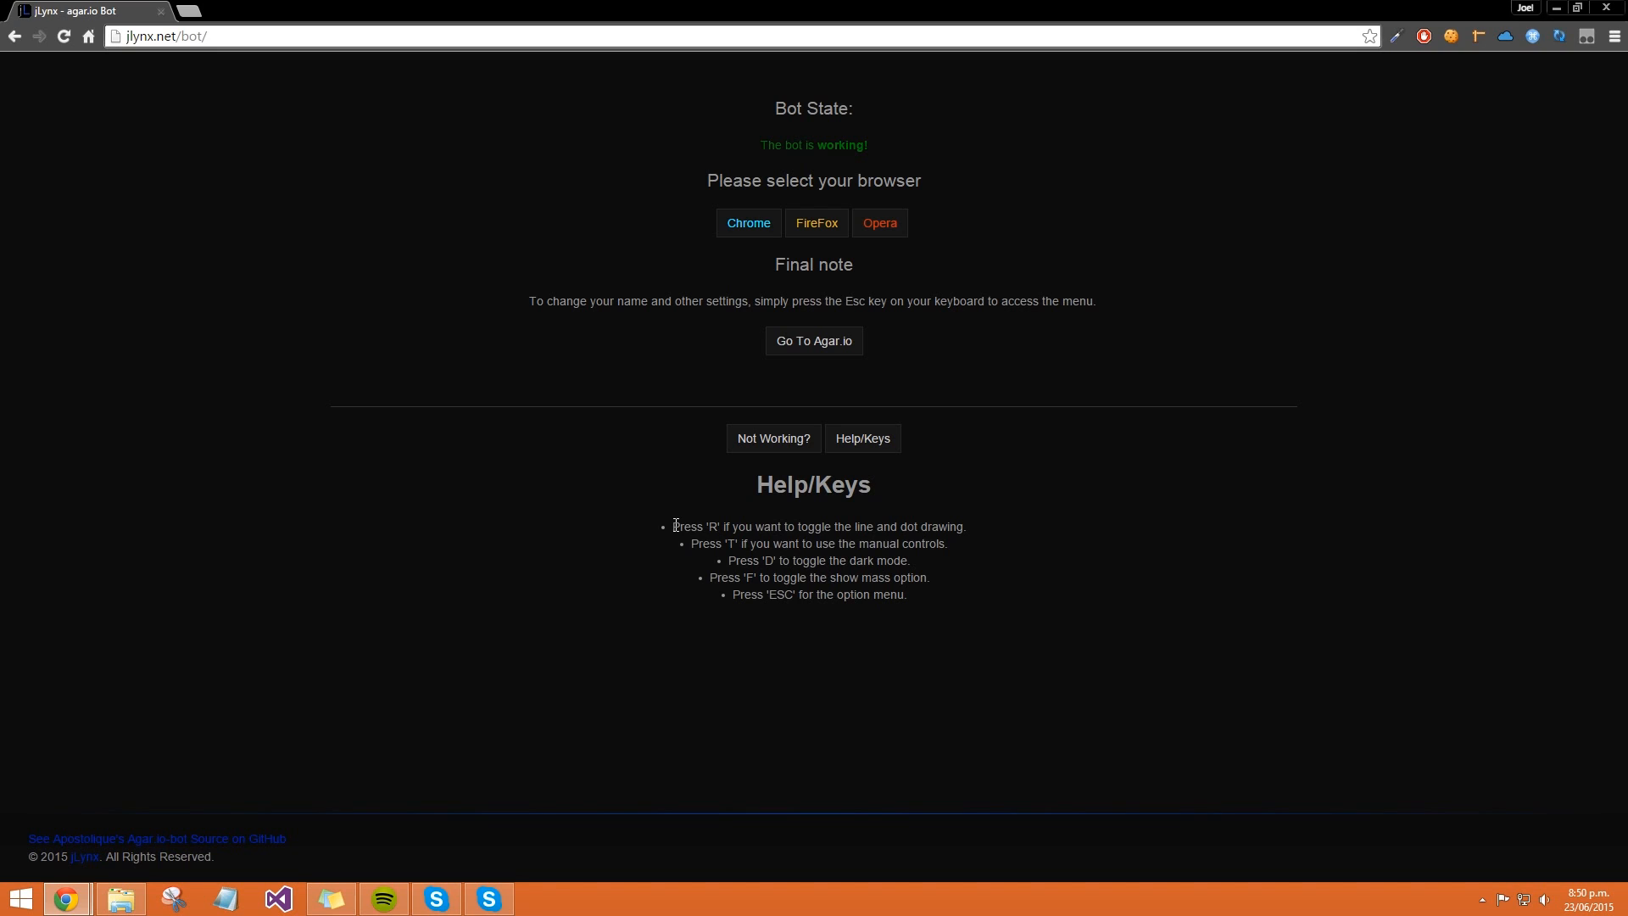
{"action": "mouse_move", "coordinate": [672, 533]}
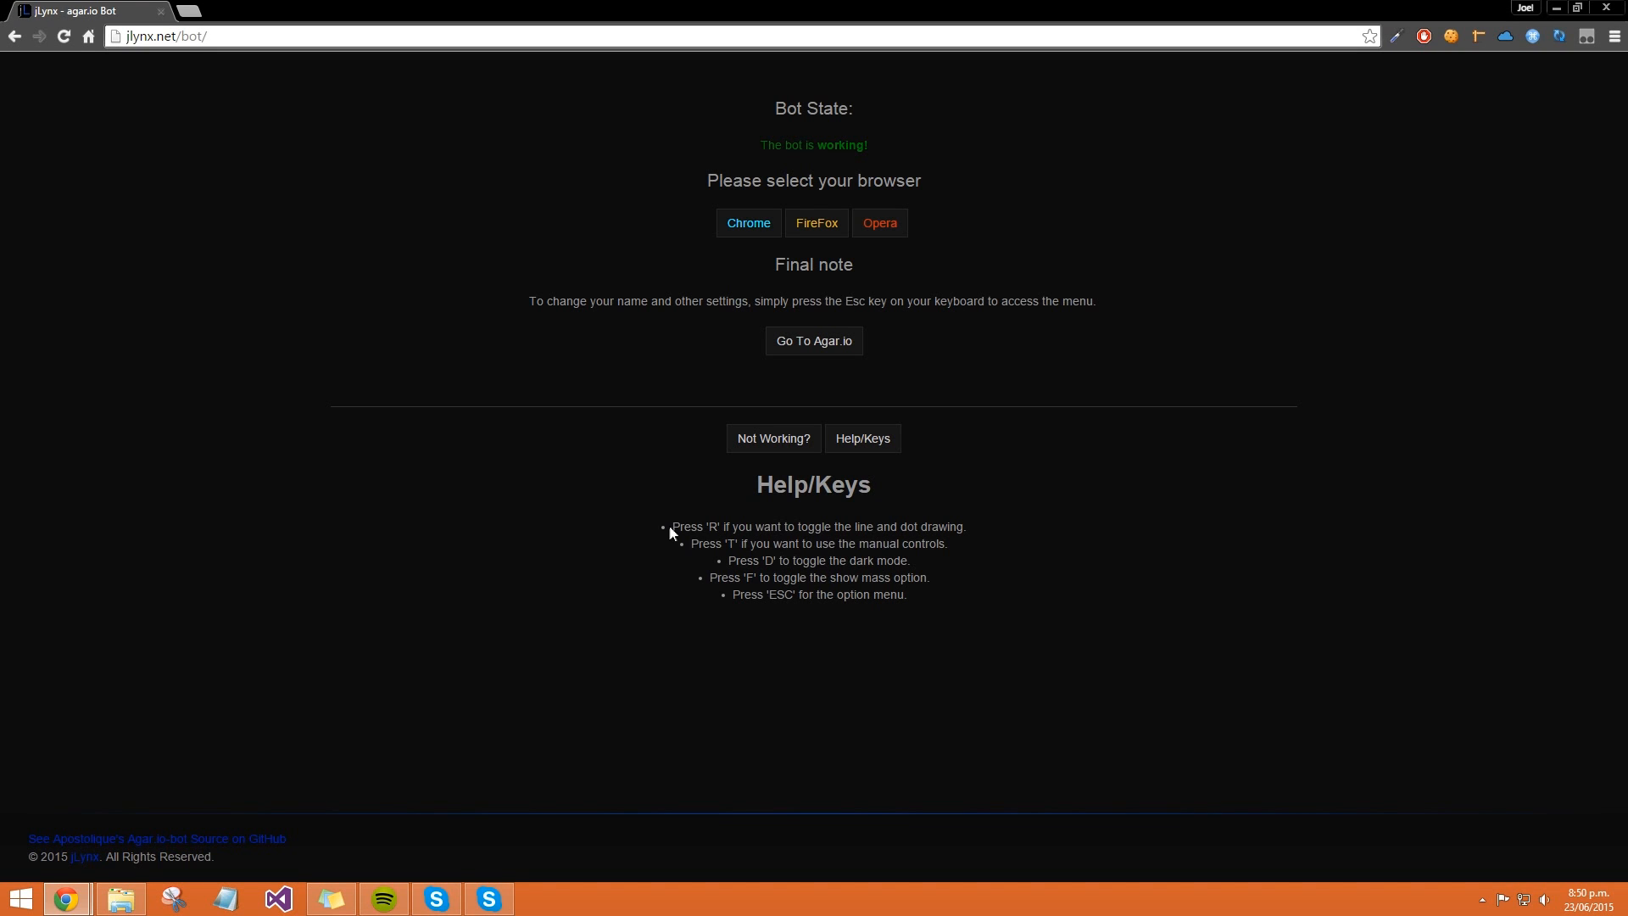
{"action": "mouse_move", "coordinate": [965, 514]}
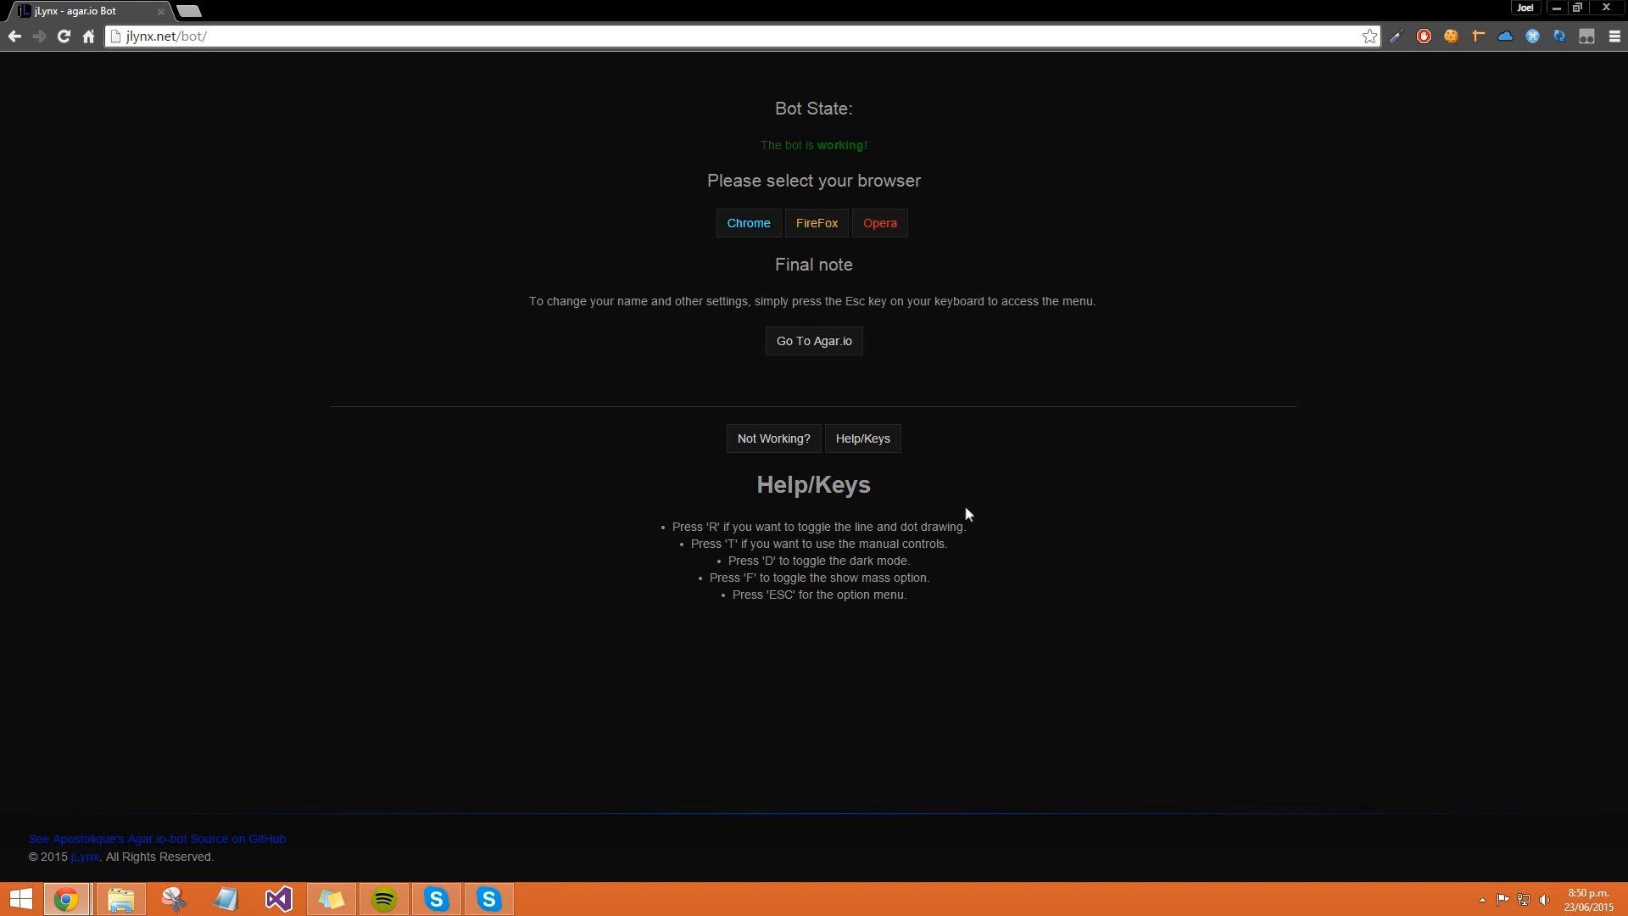
{"action": "mouse_move", "coordinate": [205, 15]}
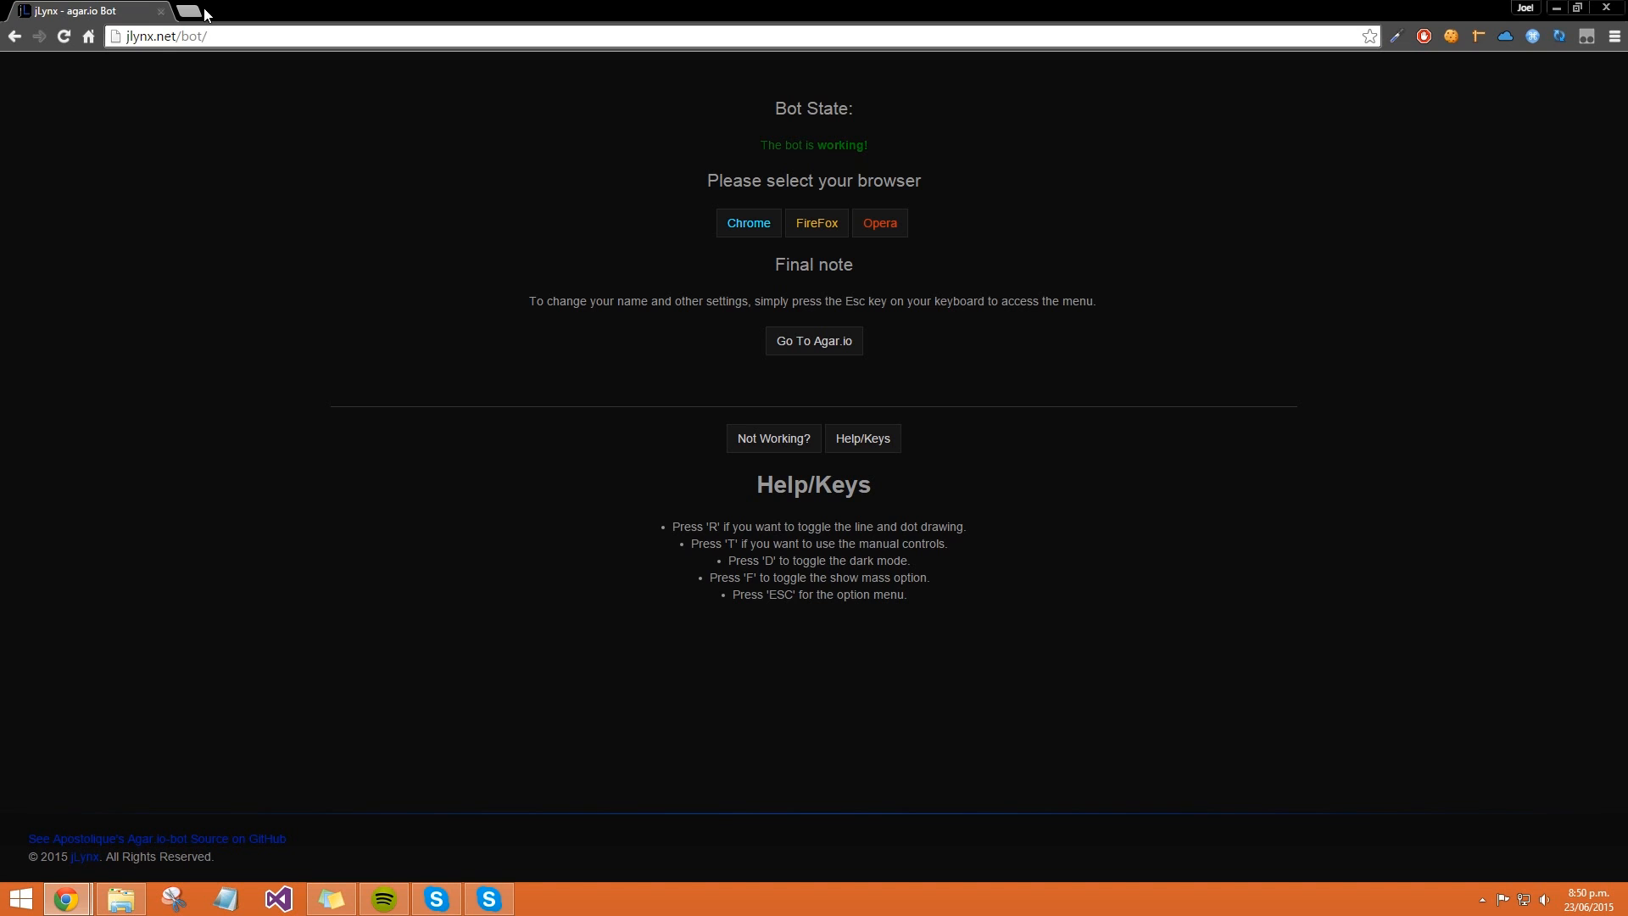
{"action": "left_click", "coordinate": [812, 341]}
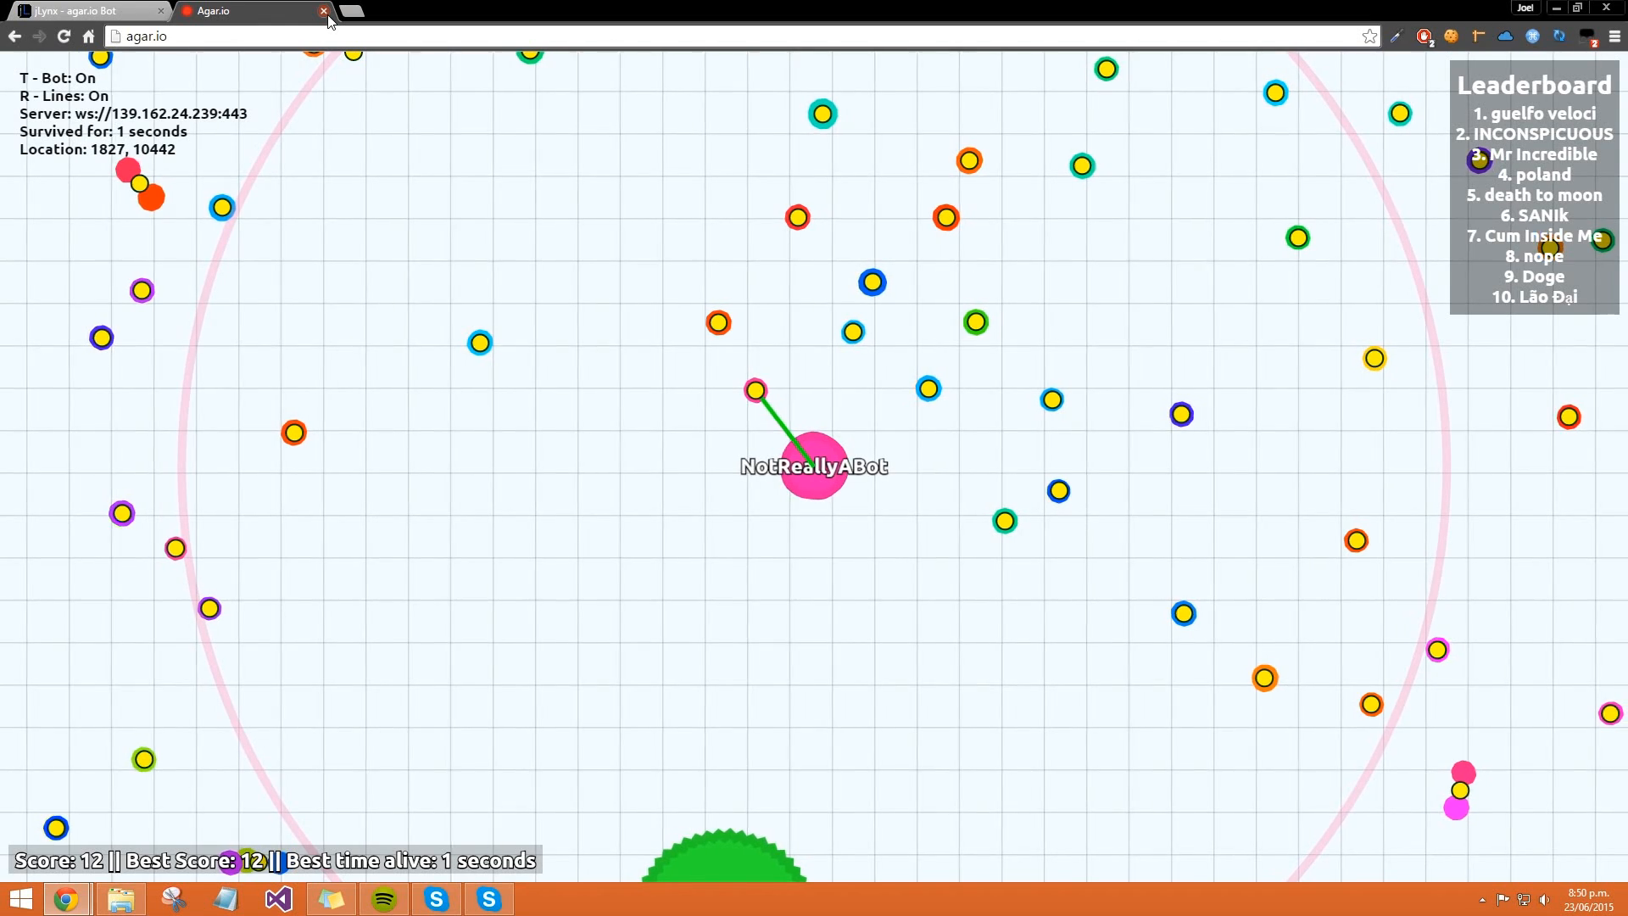
{"action": "left_click", "coordinate": [323, 12]}
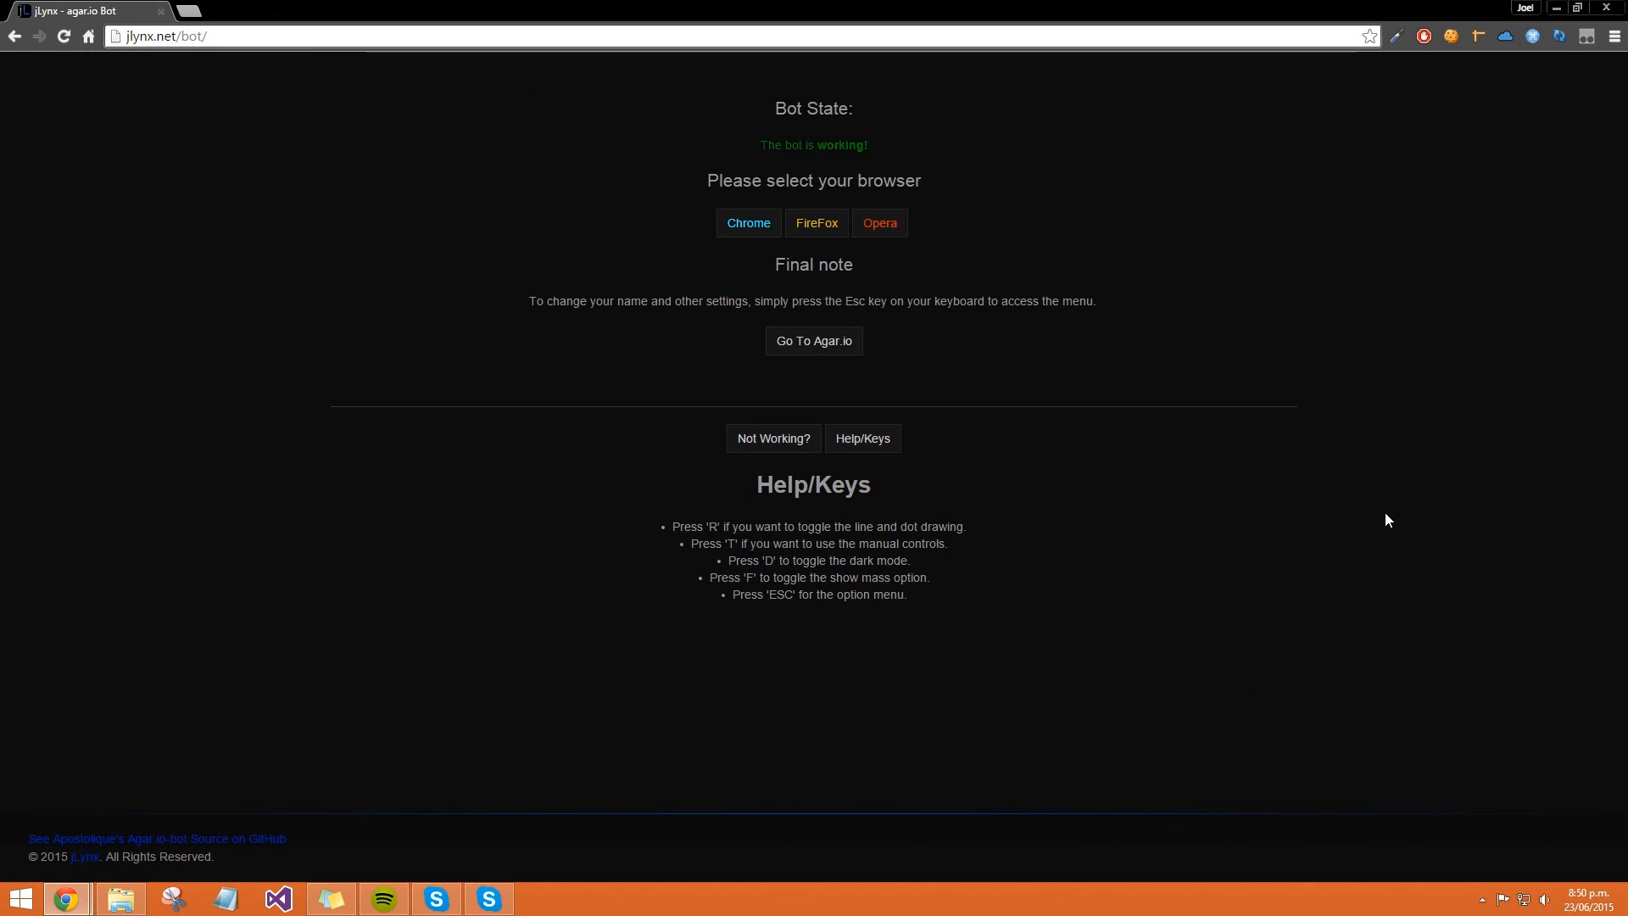